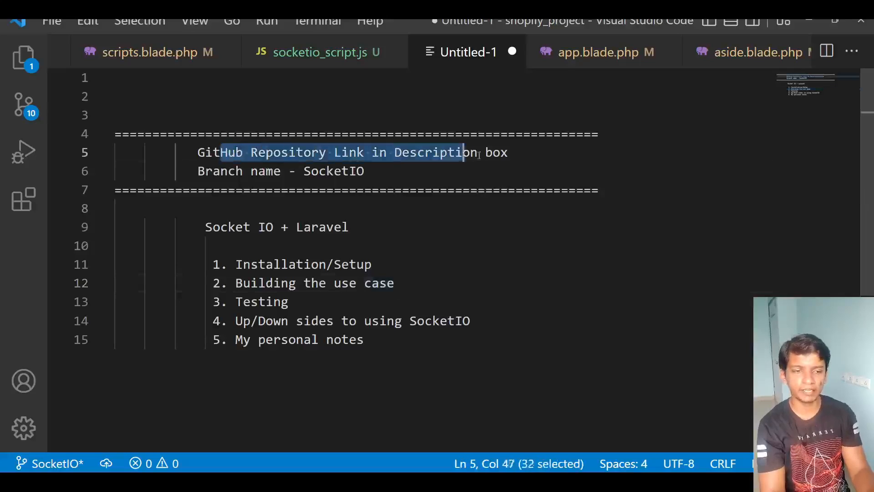
- Point out the GitHub repository link and the SocketIO branch name in the notes
left_click(366, 171)
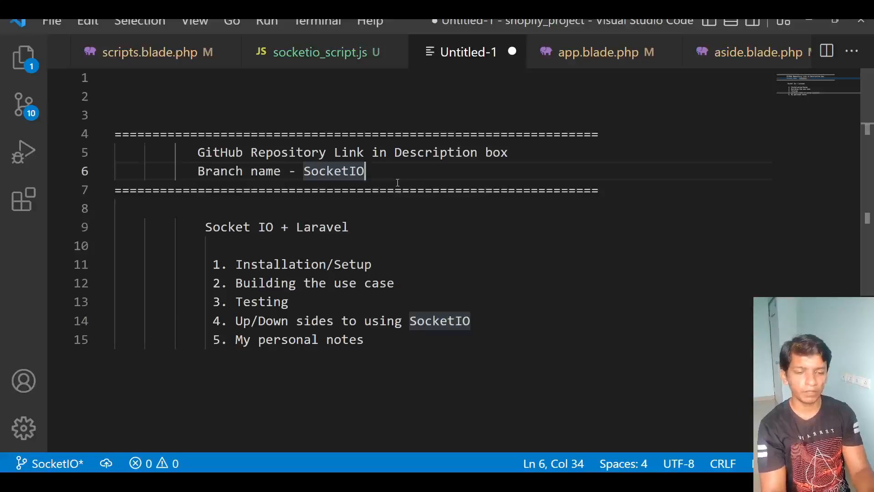
left_click(228, 227)
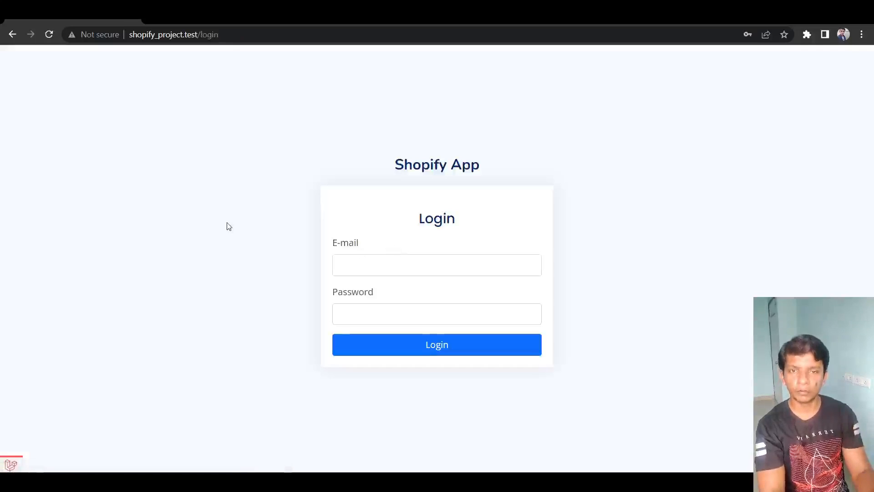
- Log in as the super admin and reach the Send Real-time Notifications page
left_click(436, 265)
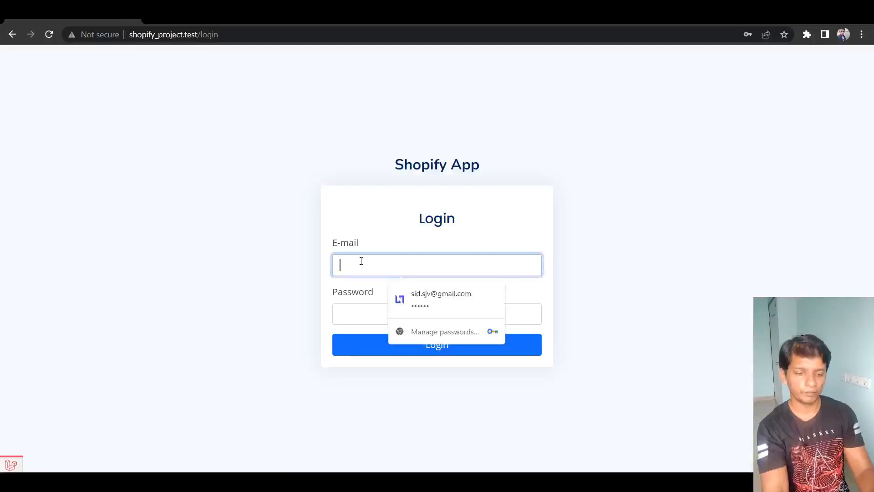
type("superadmi")
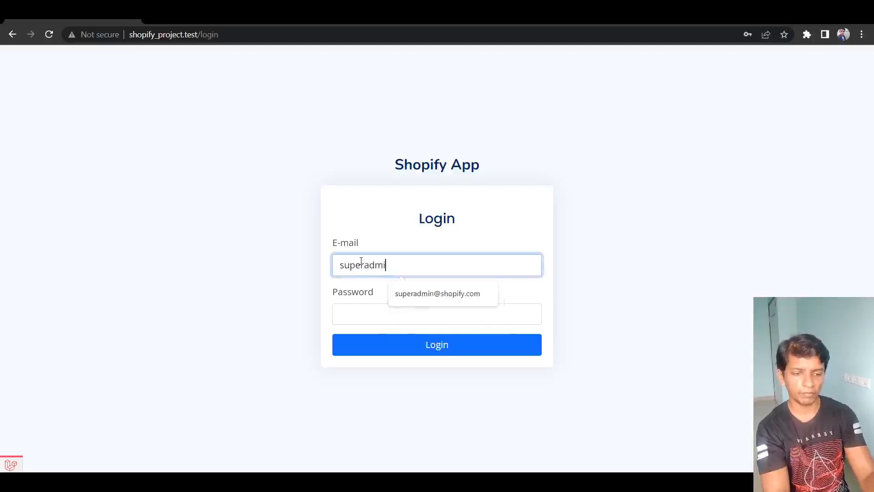
left_click(437, 293)
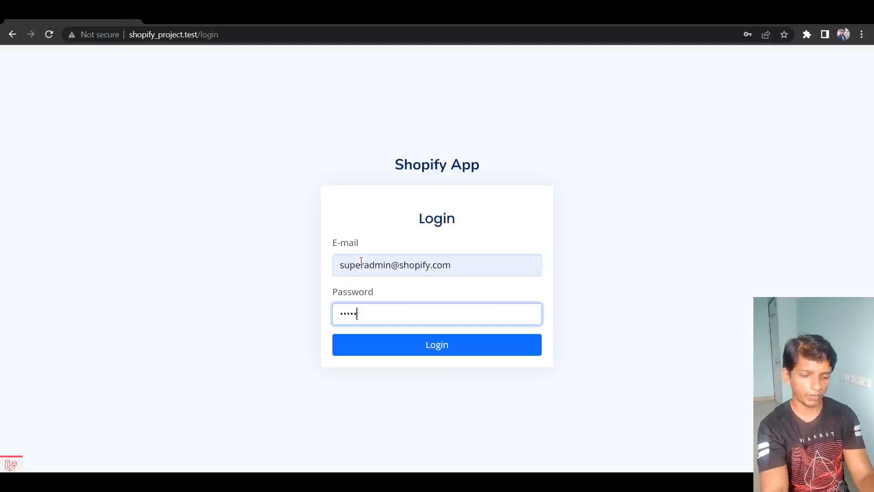
left_click(436, 344)
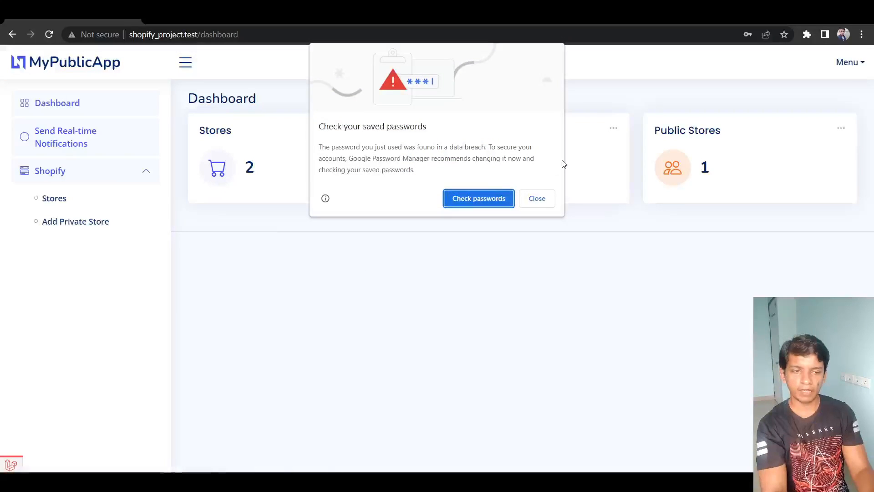
left_click(536, 197)
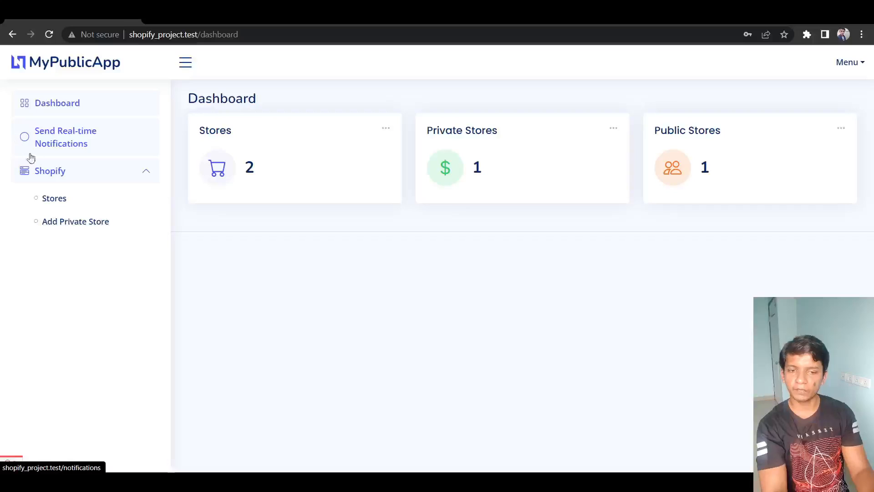
mouse_move(63, 137)
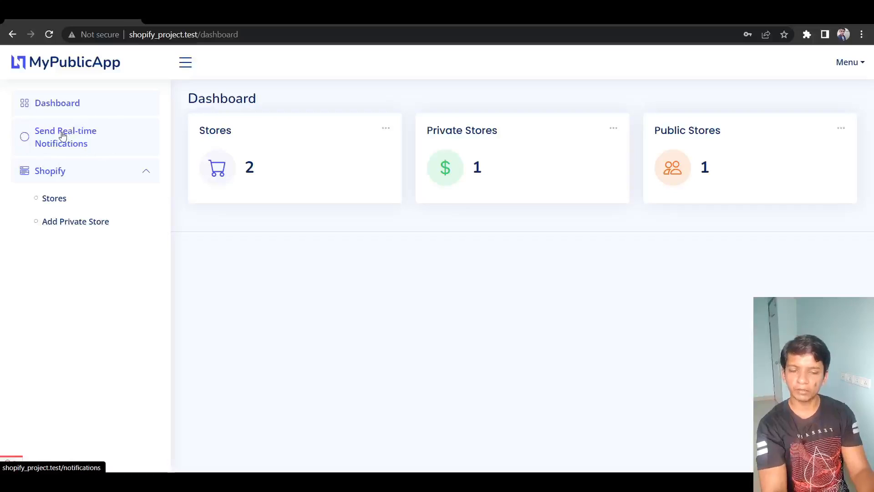
left_click(66, 136)
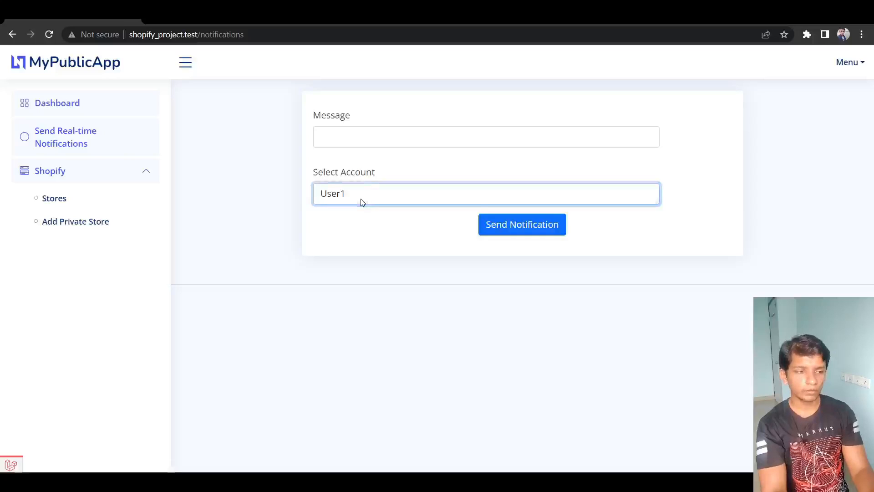
mouse_move(562, 202)
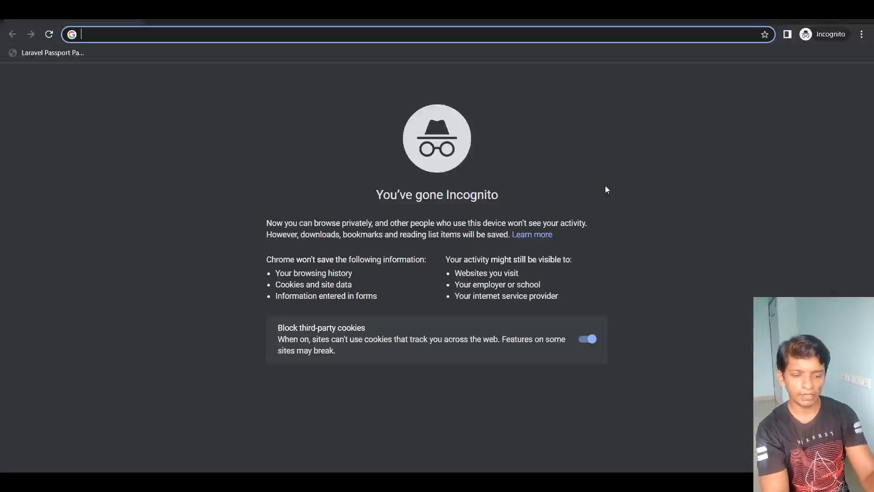
type("shopify_project.test/login")
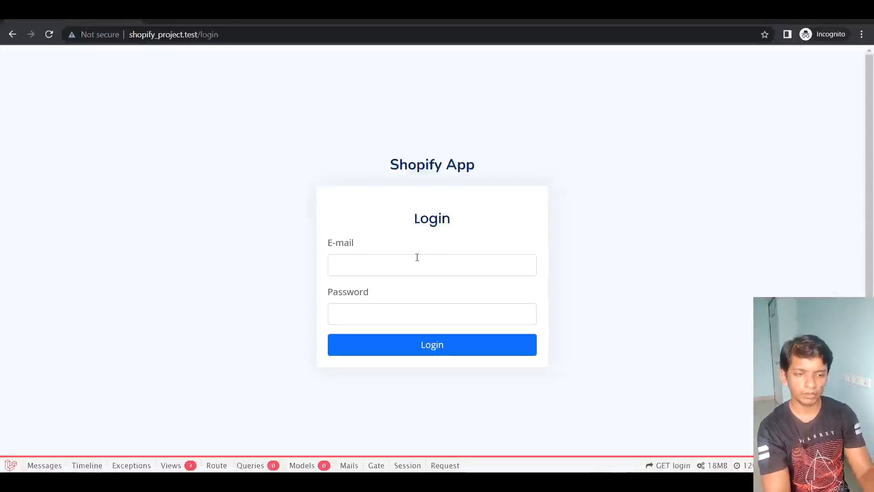
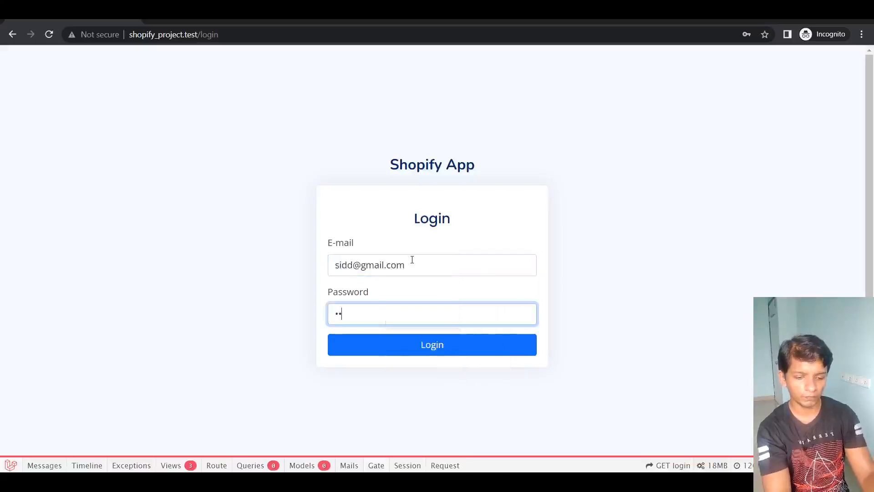
left_click(432, 345)
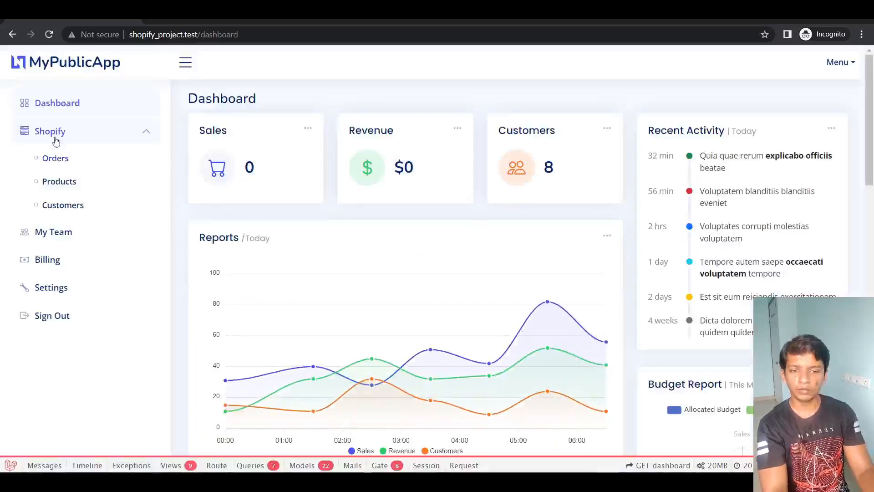
mouse_move(84, 249)
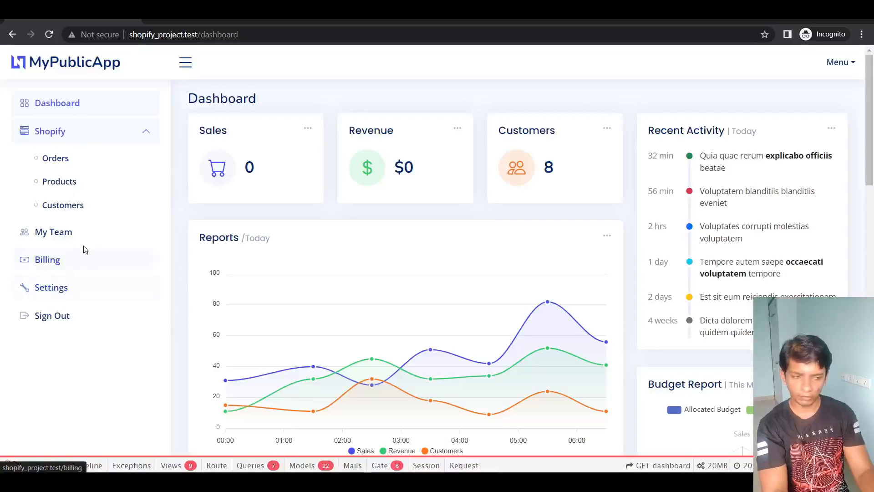
left_click(839, 62)
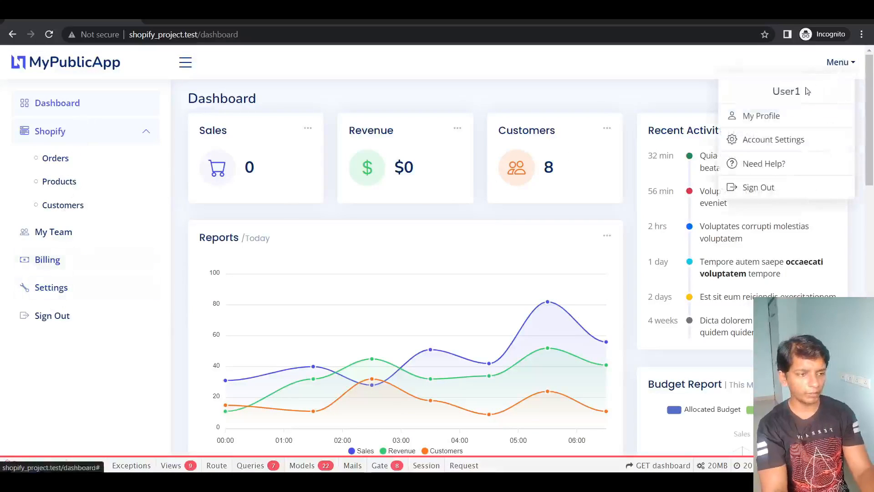
left_click(647, 86)
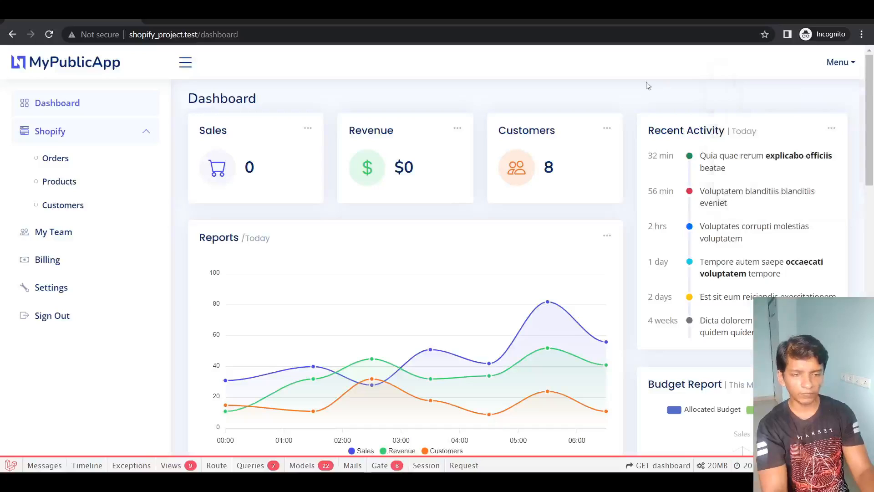
mouse_move(764, 96)
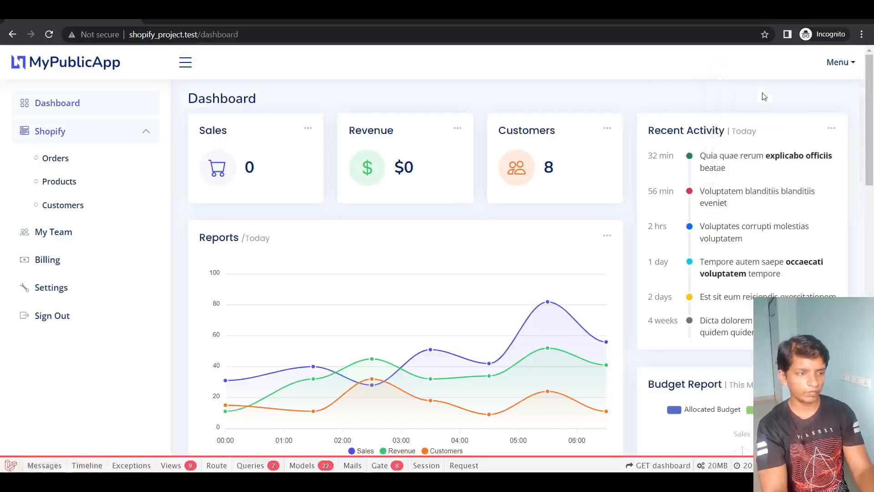
left_click(838, 62)
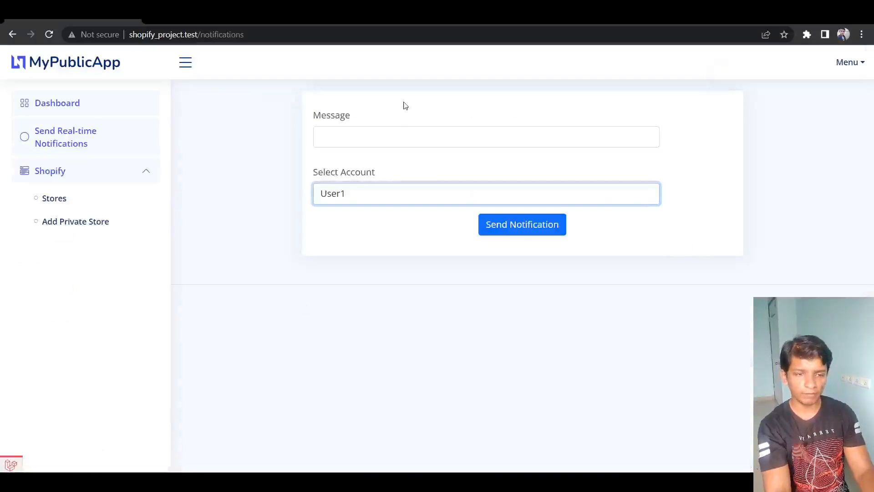
- Enter 'This is a message from SuperAdmin' in the Message field for User1
type("This is a message from Su")
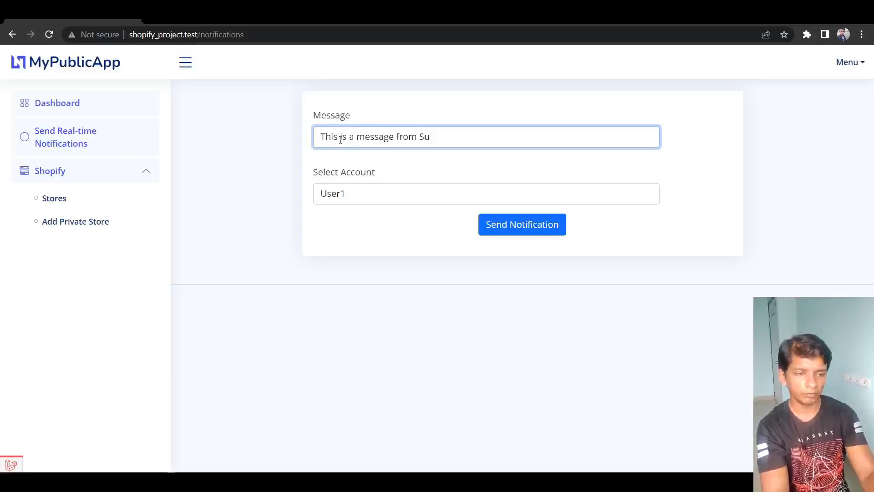
type("perAdmin")
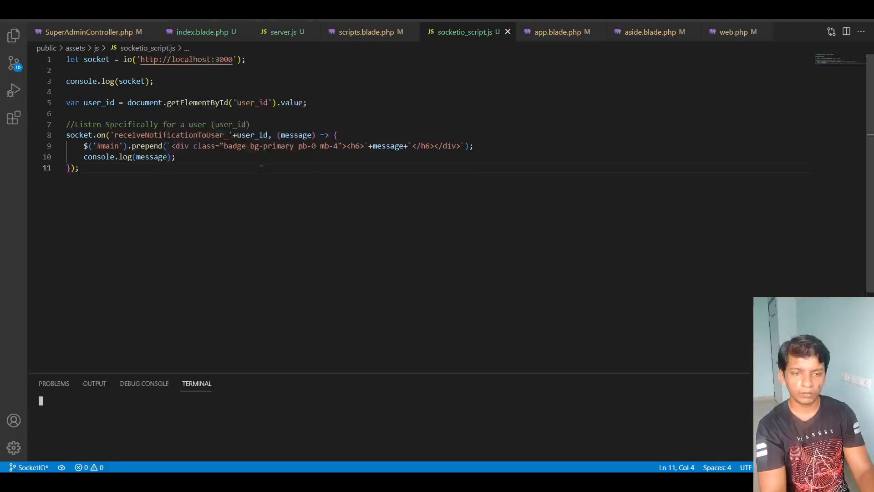
- Run node server.js in the integrated terminal to start the Socket.IO server
type("node s")
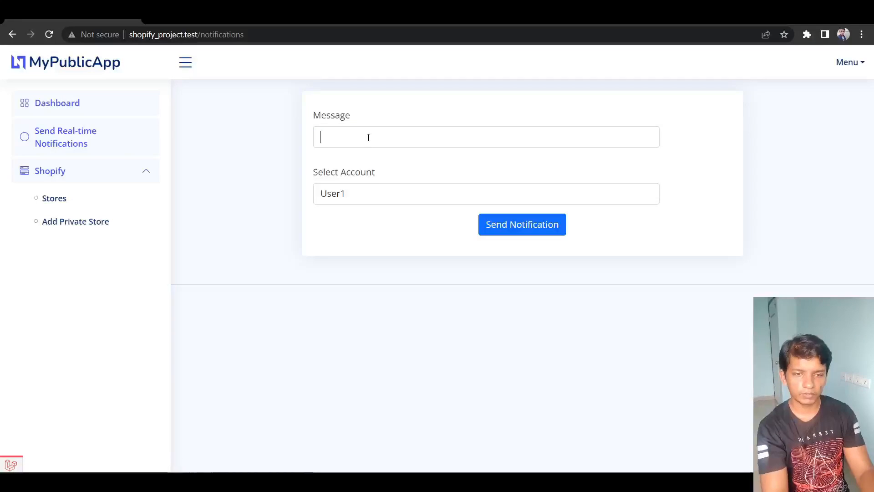
- Send 'This is a message from SuperAdmin' to User1 and view it arriving on the user dashboard
type("This")
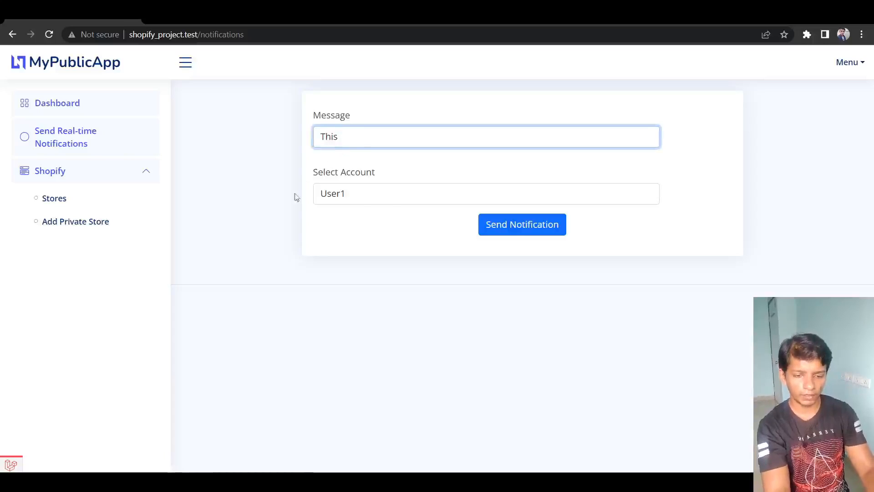
left_click(58, 103)
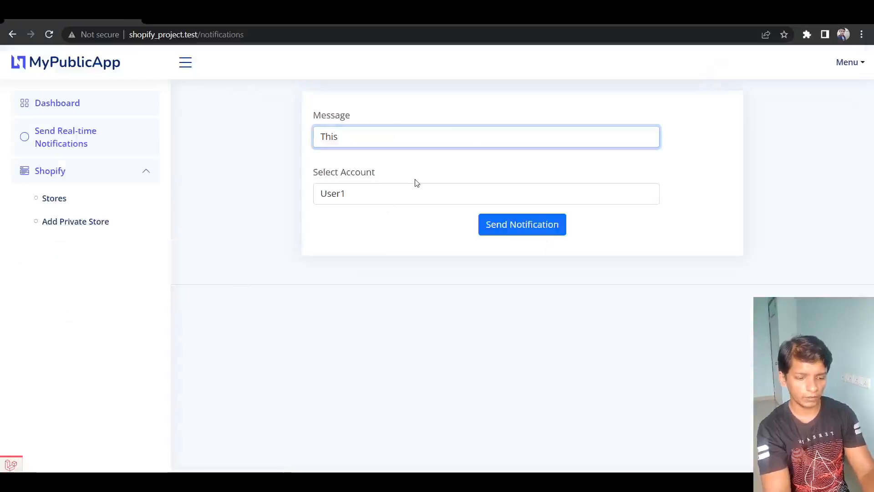
type("is a message")
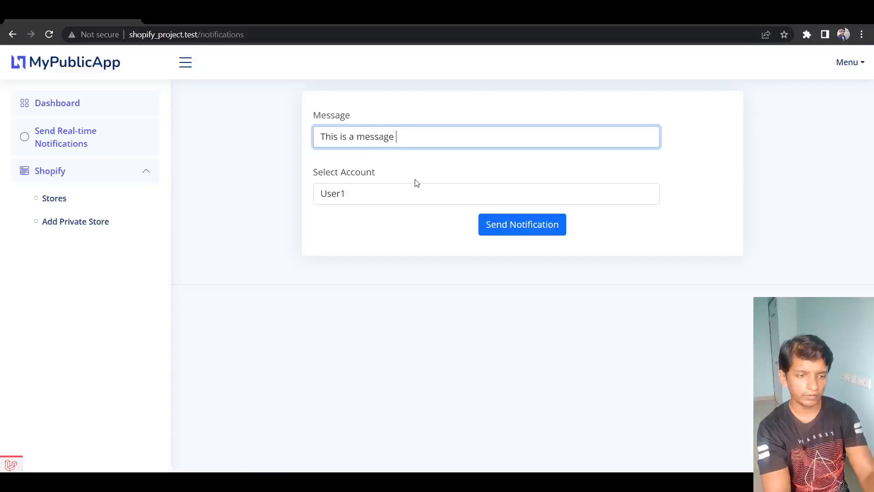
type("from SuperAdmin")
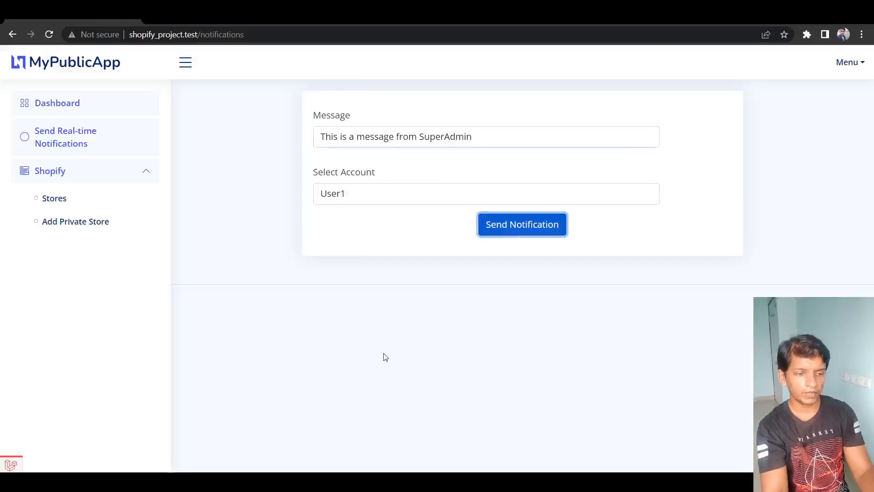
left_click(521, 225)
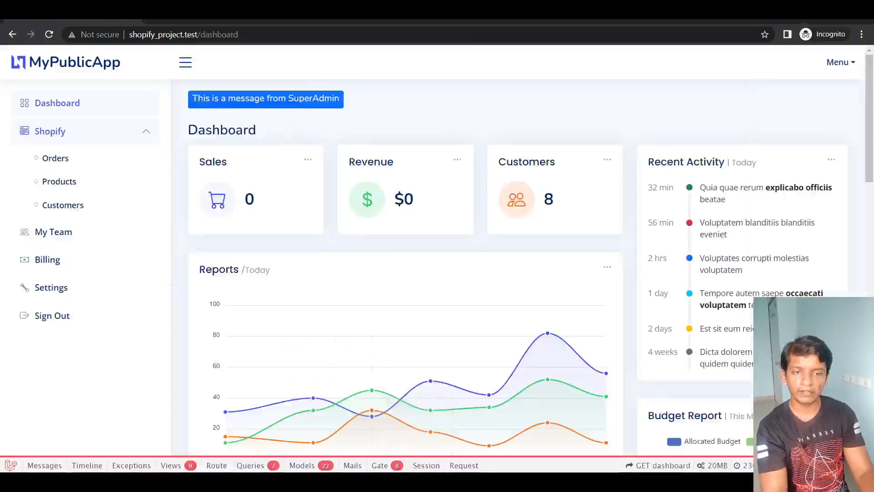
mouse_move(373, 118)
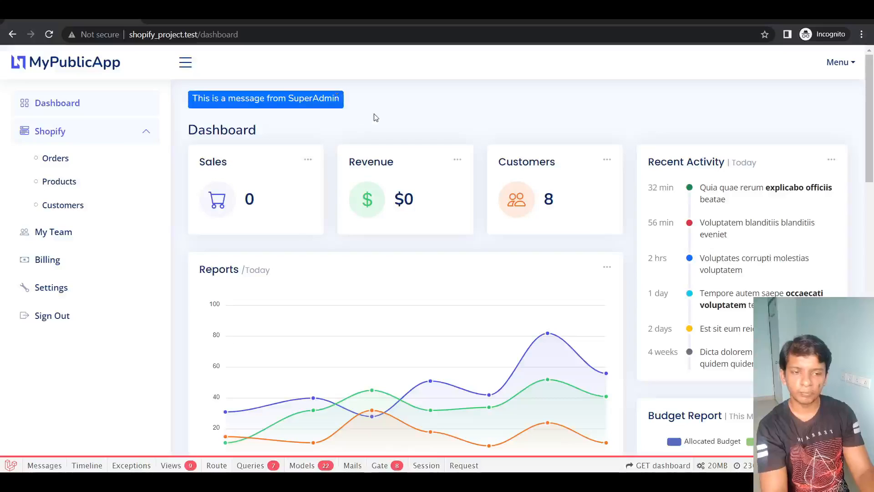
- Send a second notification 'Another message from SuperAdmin' and view it on the user dashboard
left_click(265, 98)
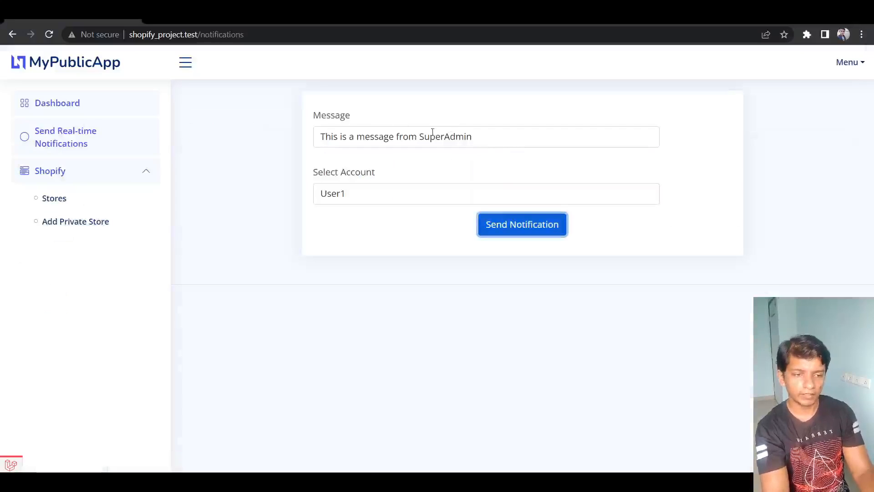
type("Another message fro")
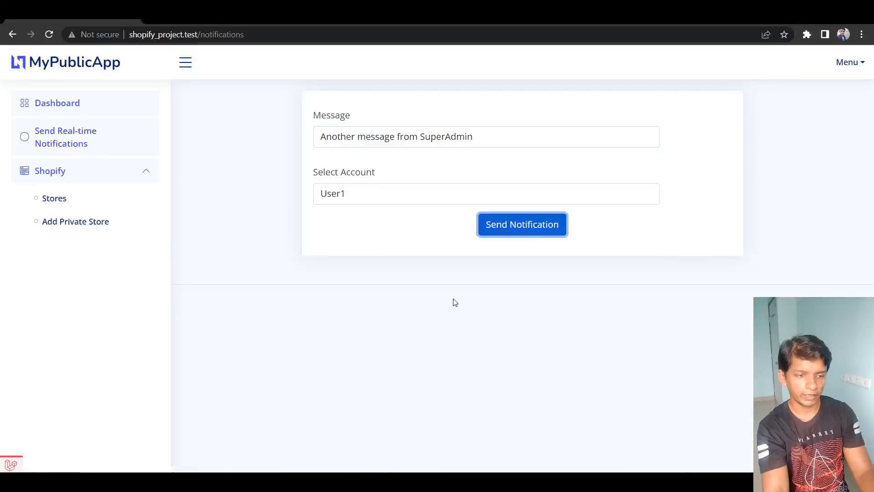
left_click(521, 224)
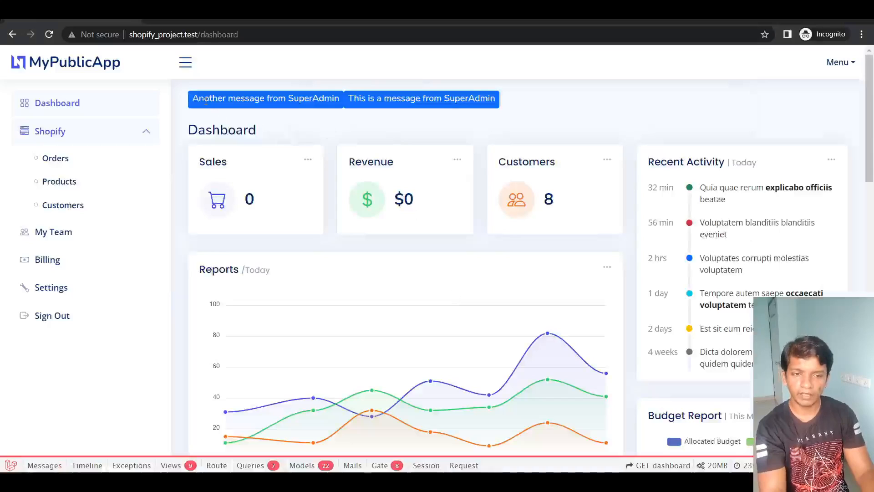
mouse_move(300, 117)
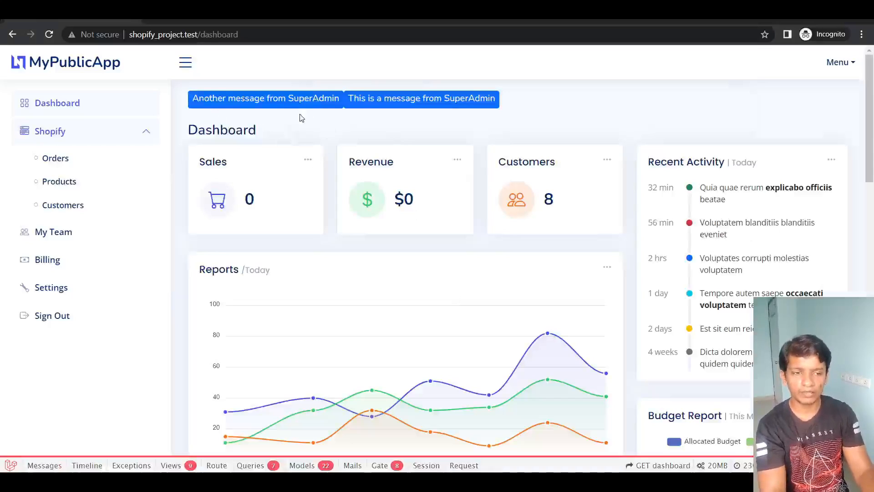
mouse_move(344, 130)
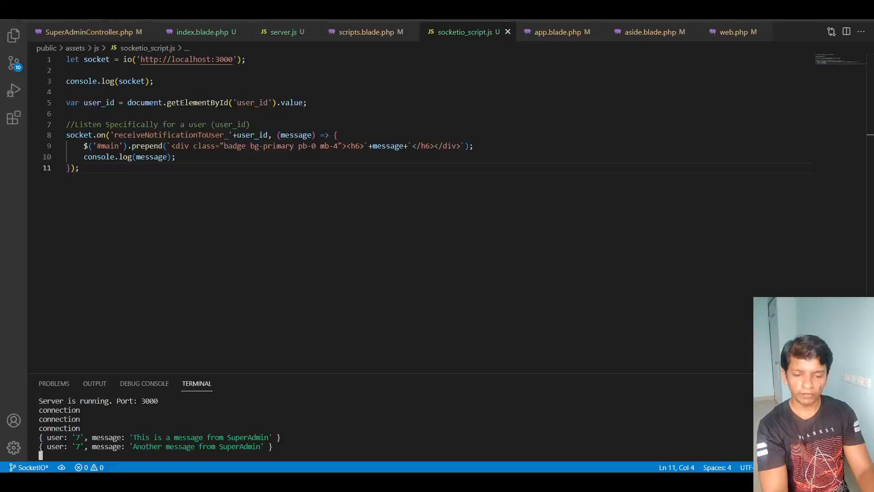
- Locate server.js in the Explorer file tree and highlight its socket.io import
left_click(14, 36)
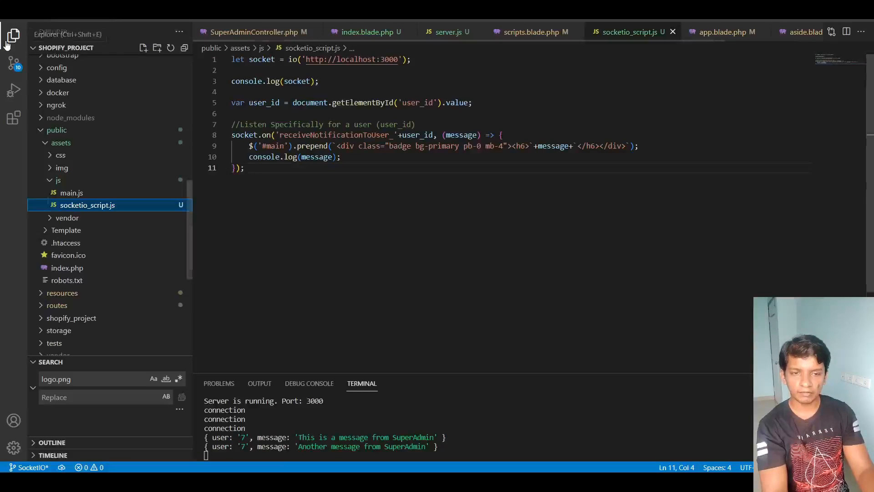
scroll("down", 3)
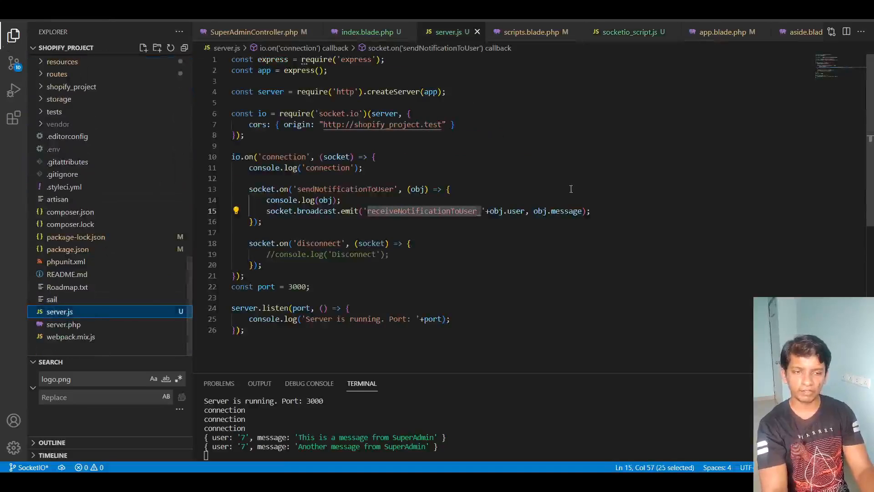
left_click(233, 146)
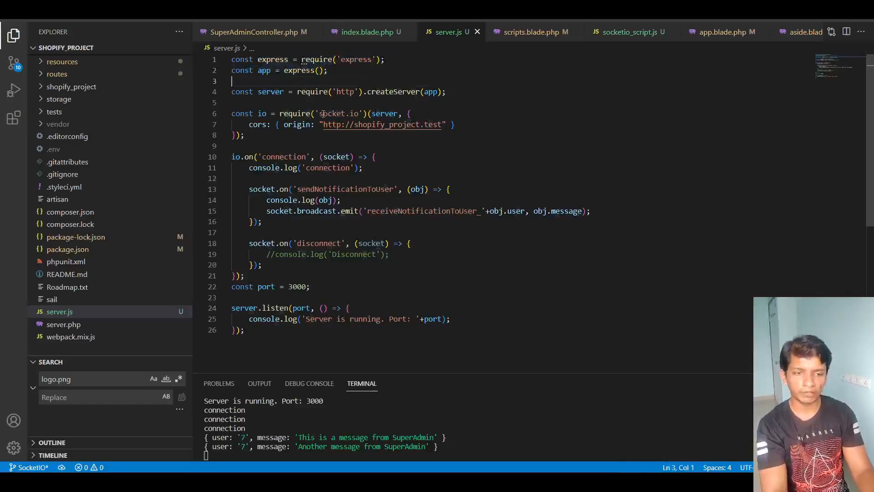
double_click(334, 113)
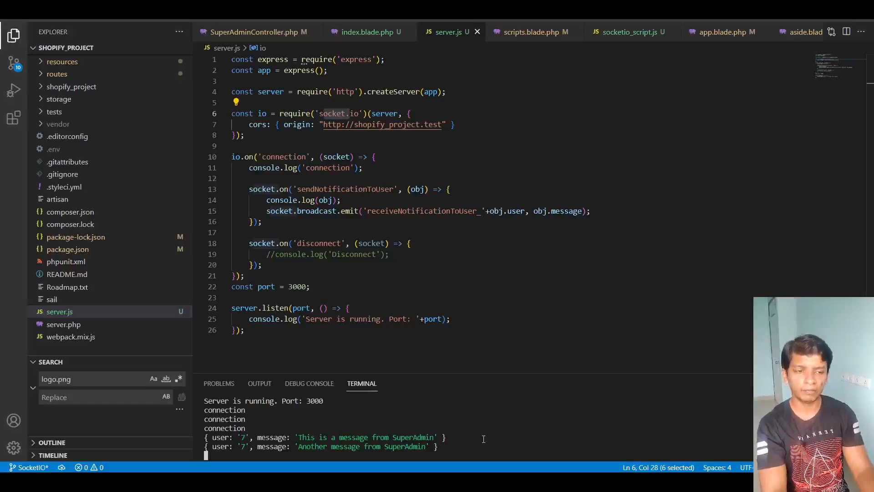
mouse_move(380, 187)
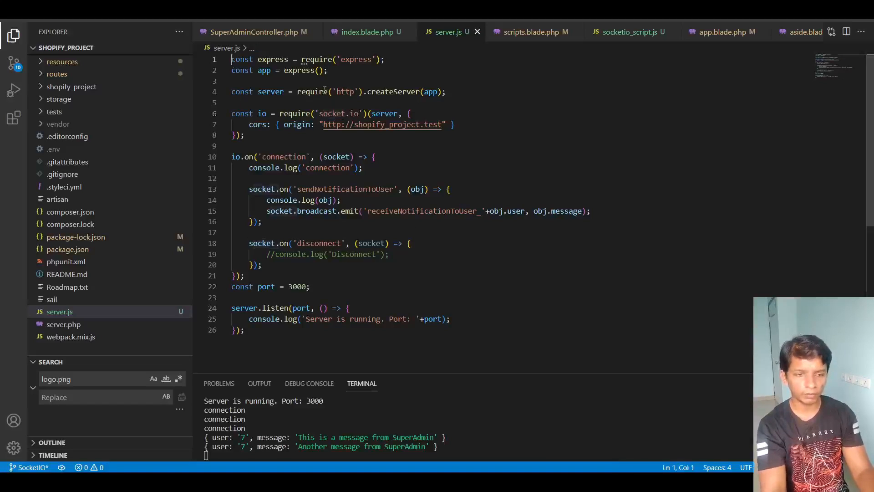
- Add a top comment listing npm install, npm install express and npm install socket.io
key("Enter")
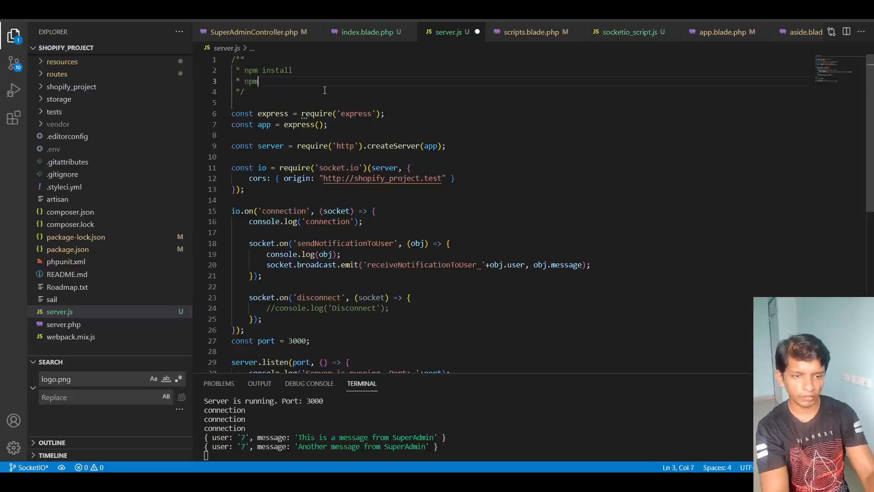
type("installe xpress")
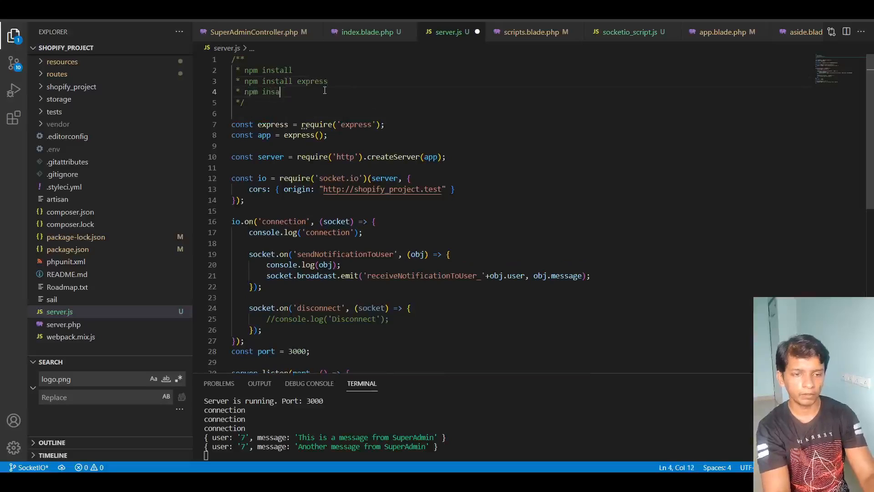
type("ll socket.io")
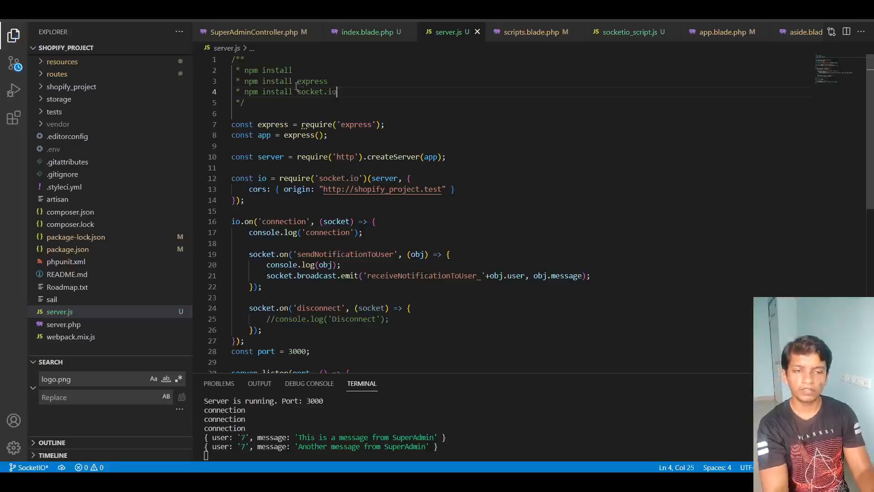
left_click(232, 113)
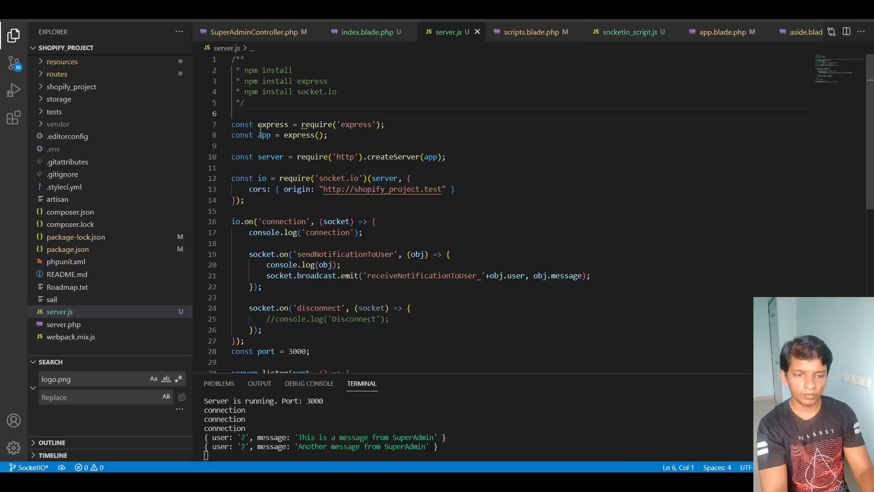
left_click_drag(230, 125, 299, 157)
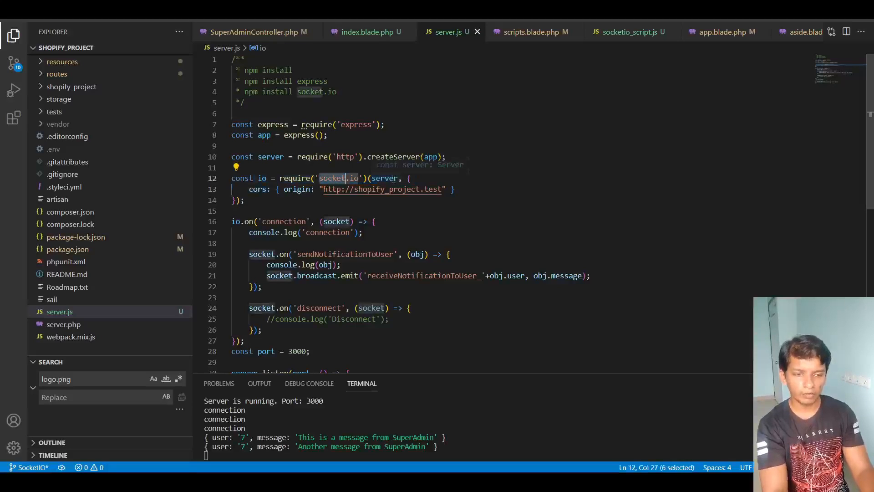
mouse_move(257, 189)
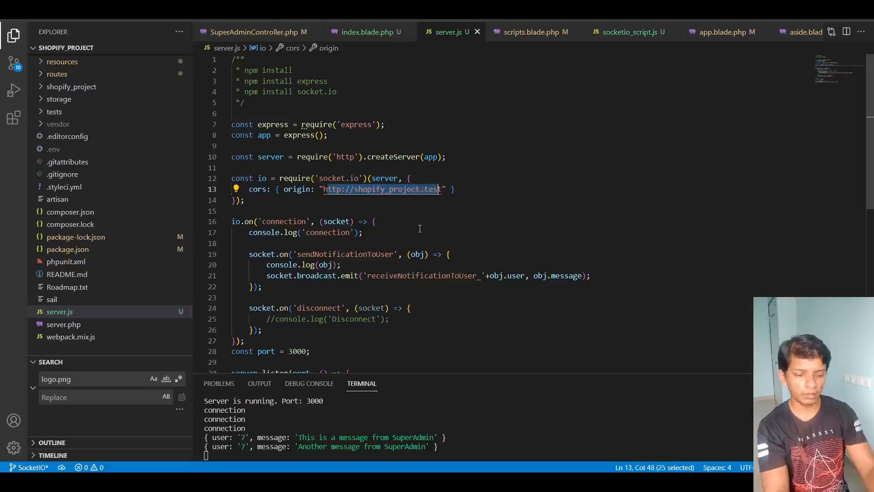
- Compare the CORS origin with the .env APP_URL and review the connection and sendNotificationToUser handlers
left_click(52, 149)
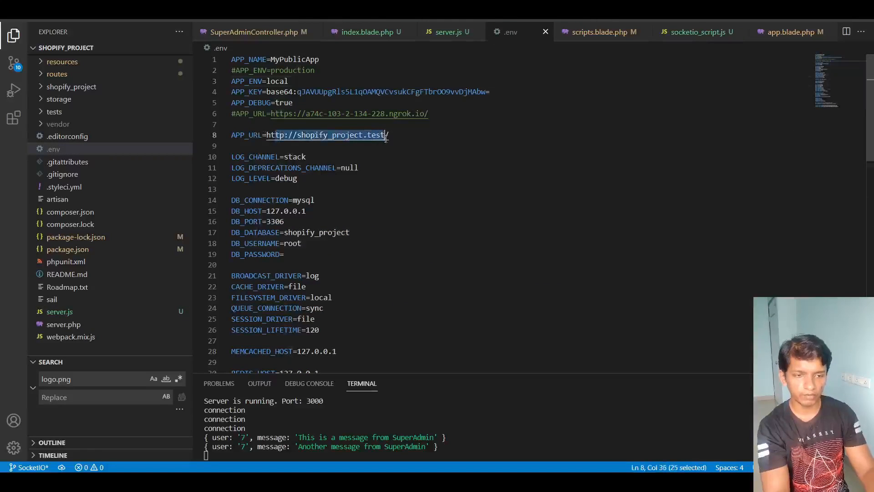
left_click(447, 32)
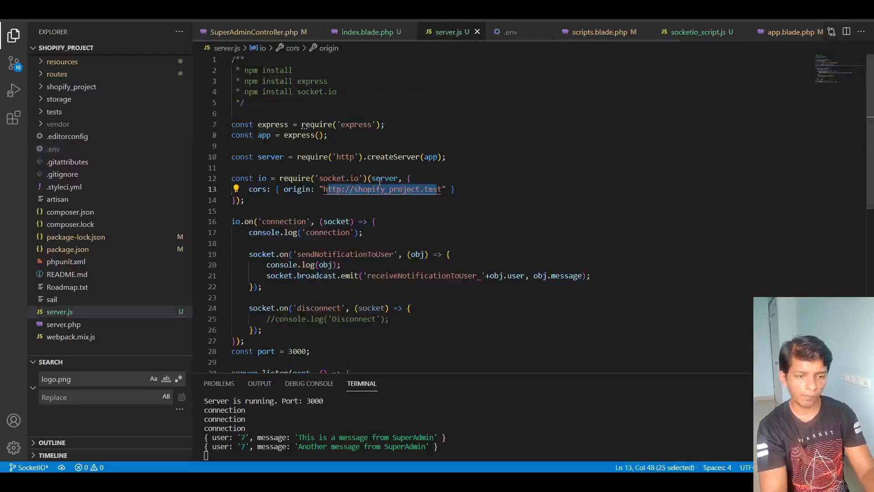
double_click(336, 221)
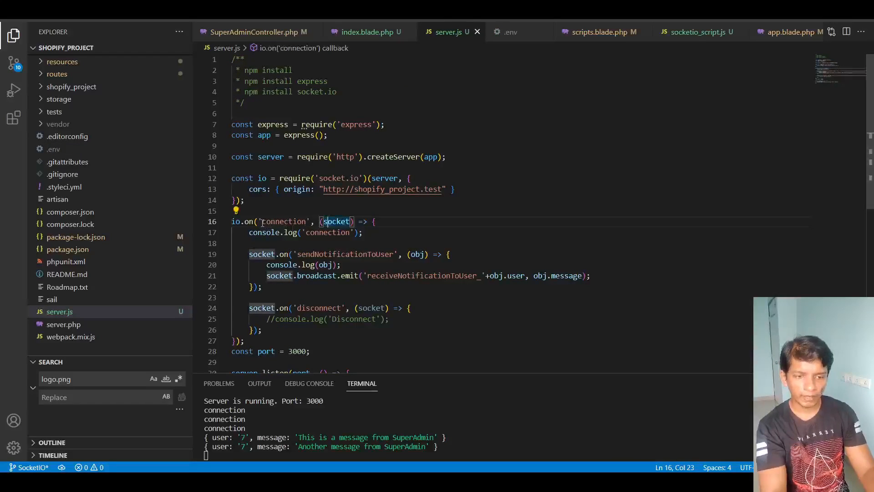
double_click(286, 221)
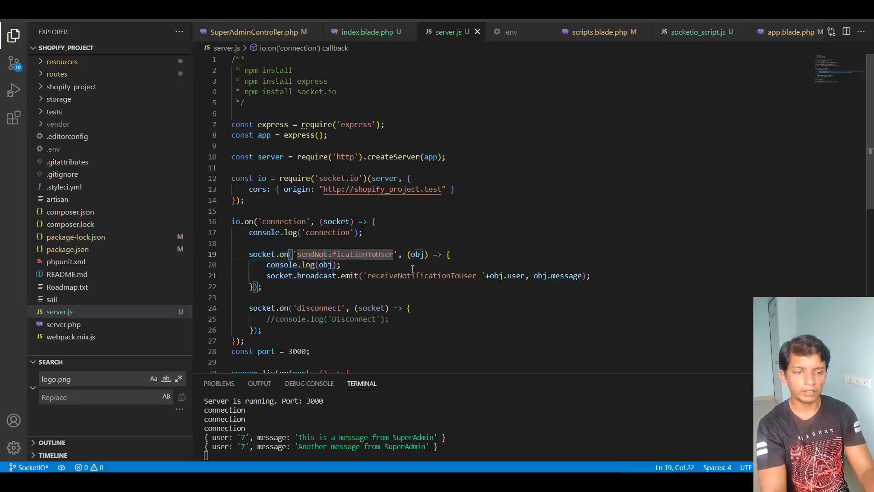
- Walk through the obj parameter, the obj.user and message broadcast call, and the disconnect handler
double_click(416, 254)
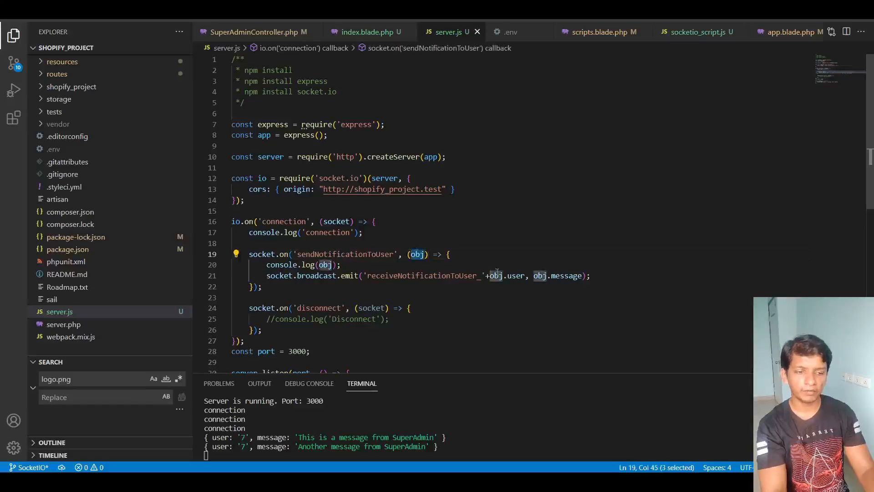
left_click(571, 275)
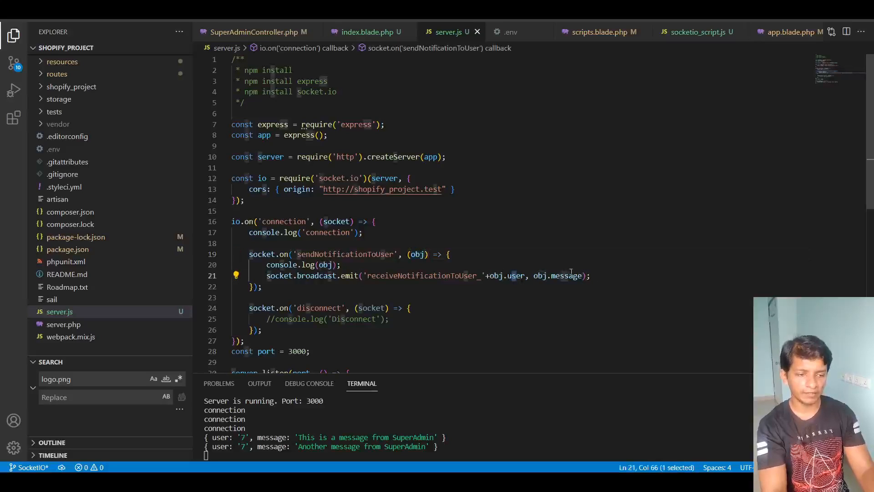
double_click(562, 275)
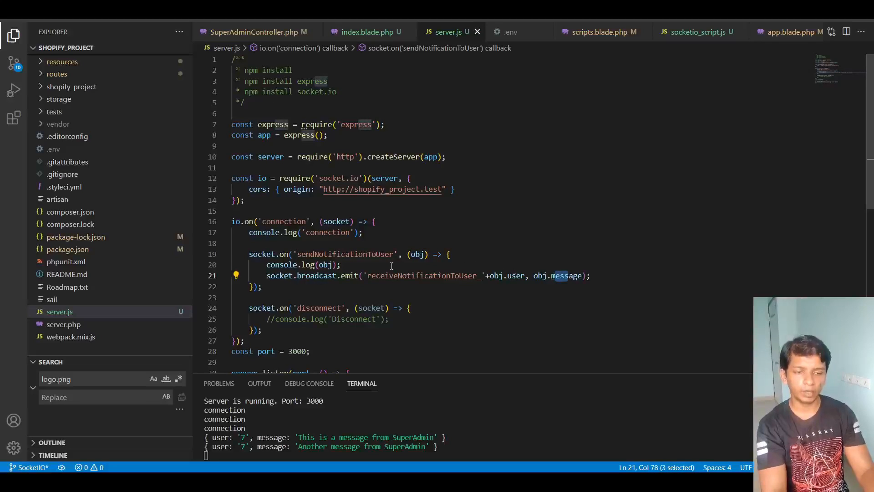
double_click(424, 275)
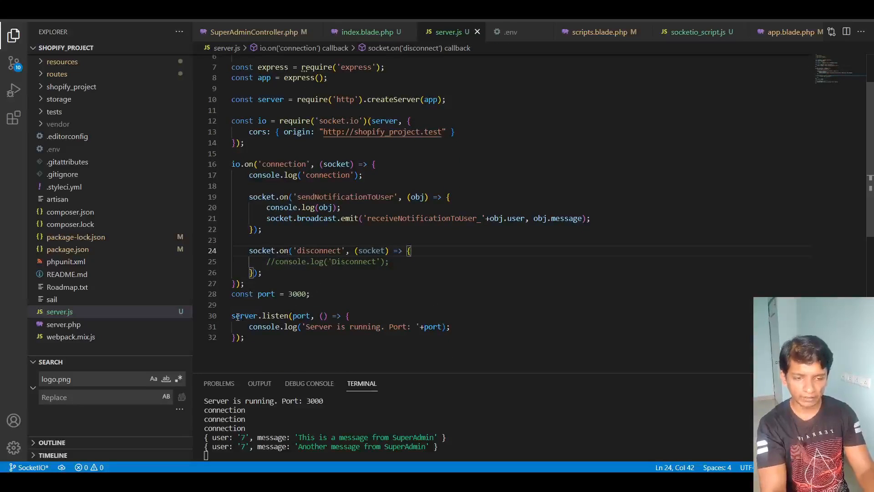
left_click(295, 295)
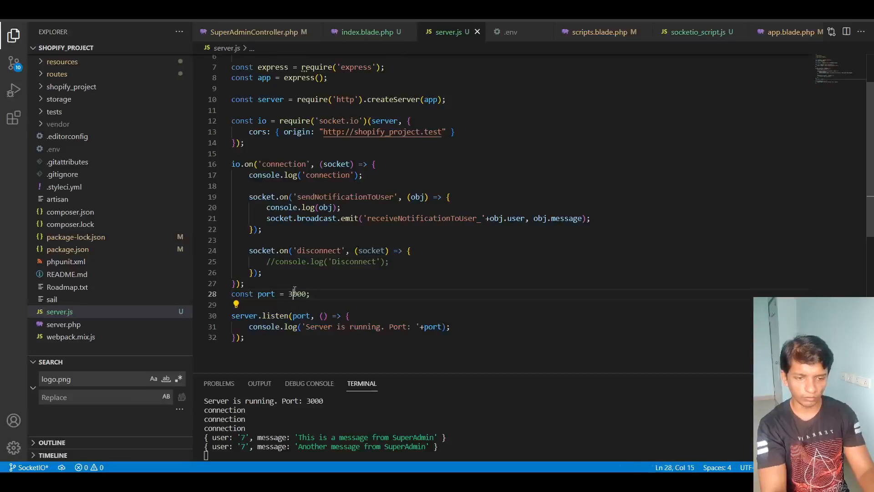
double_click(297, 294)
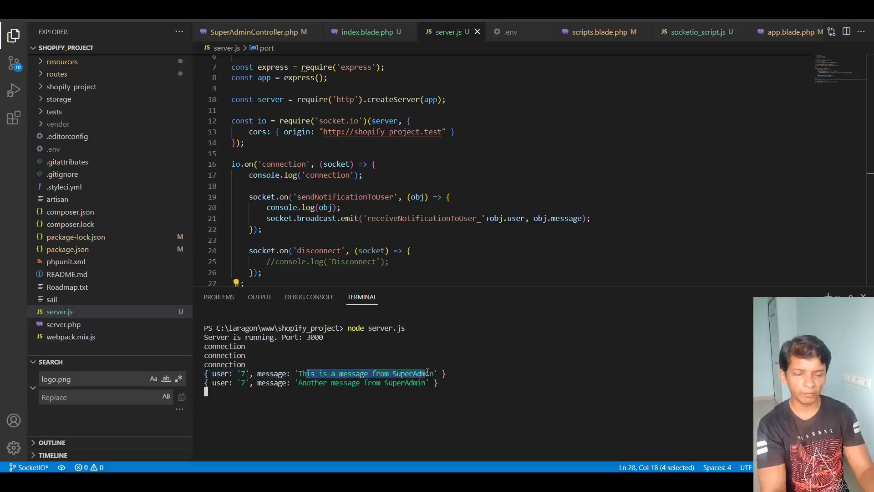
left_click(452, 131)
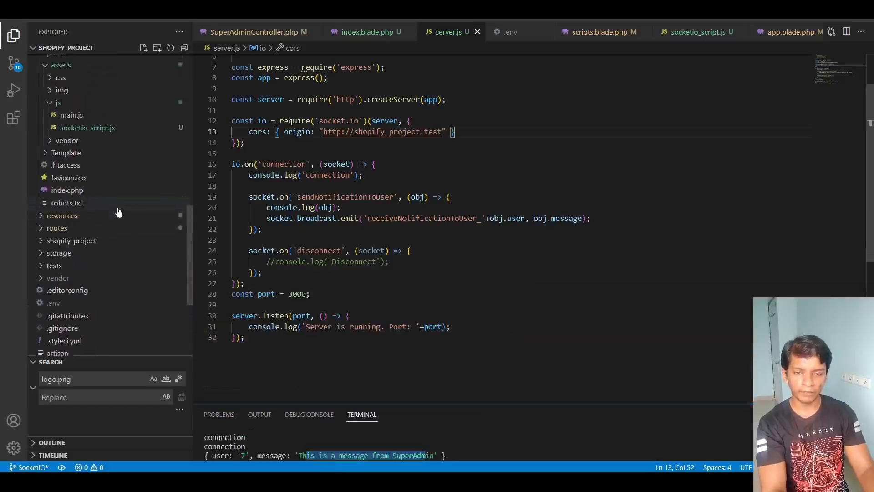
left_click(62, 215)
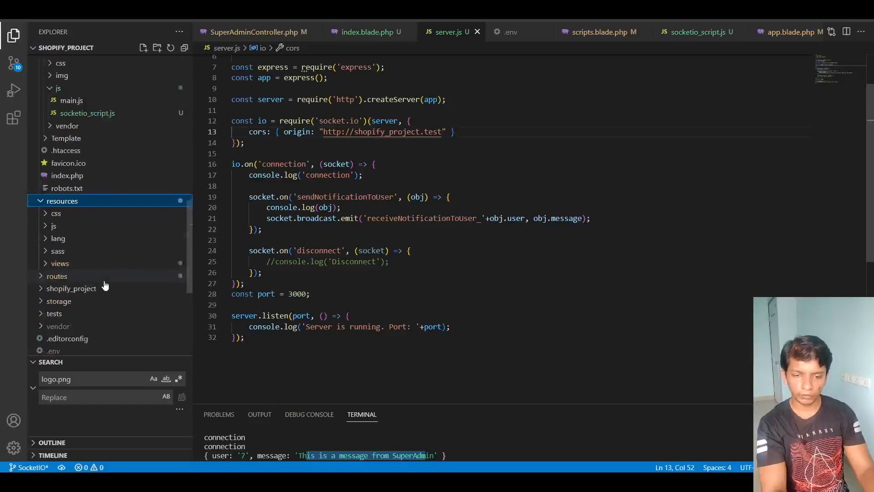
left_click(60, 263)
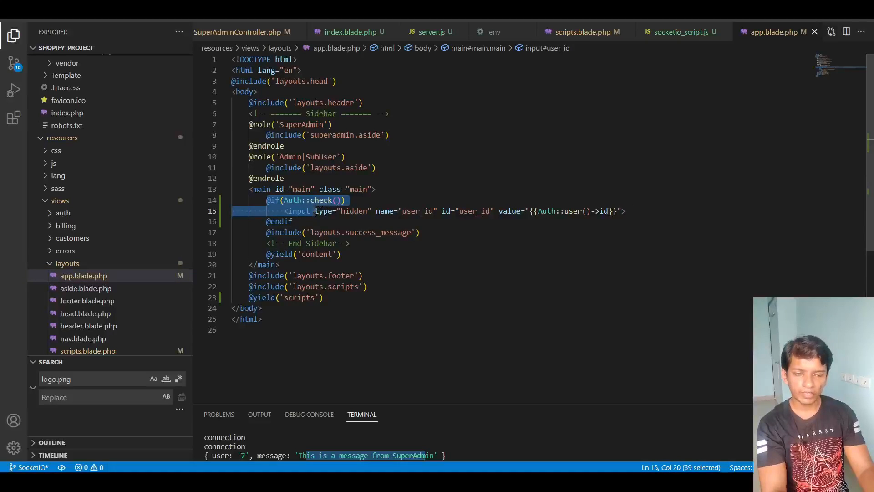
double_click(354, 210)
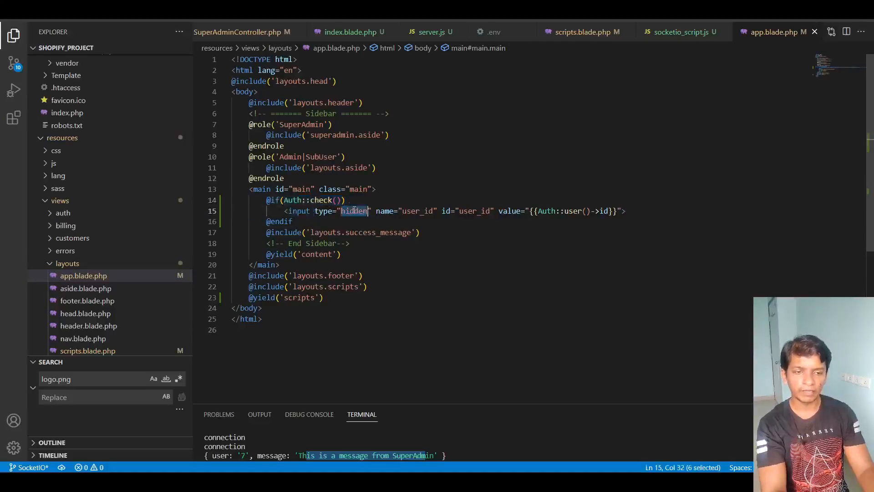
double_click(472, 210)
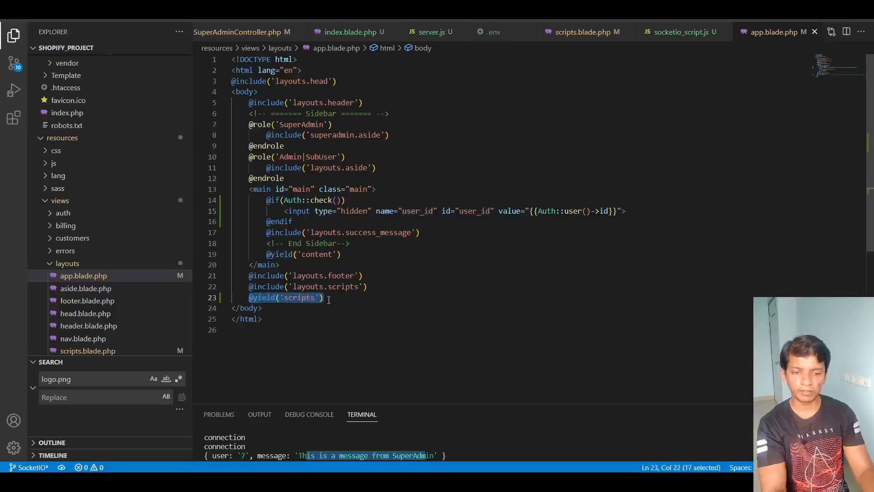
scroll("down", 3)
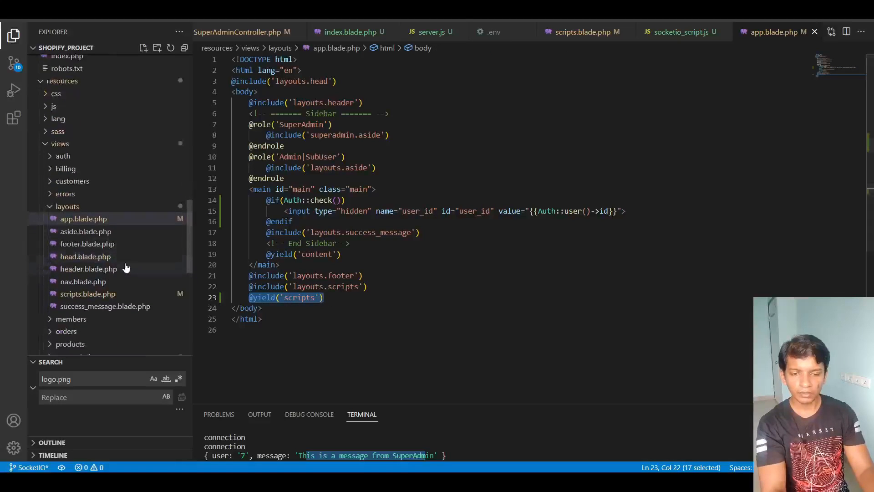
- Review scripts.blade.php's Socket.IO CDN and socketio_script includes, then search for socketio_script via Quick Open
left_click(88, 279)
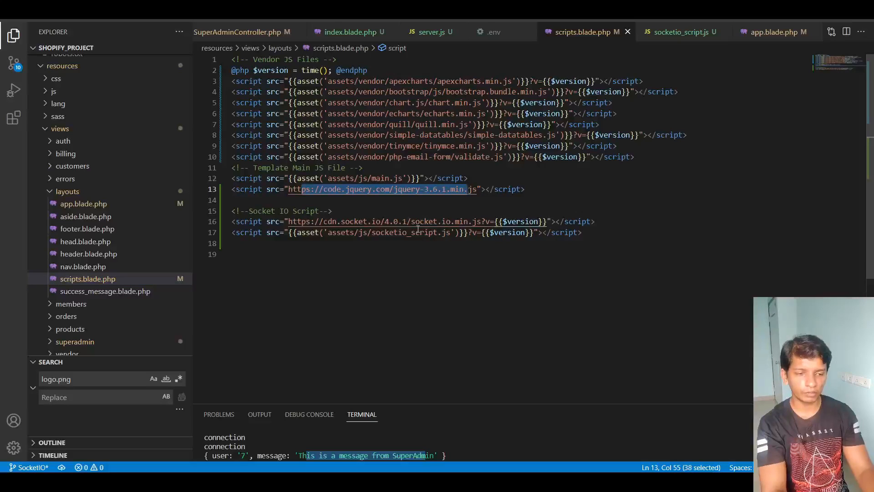
left_click(290, 221)
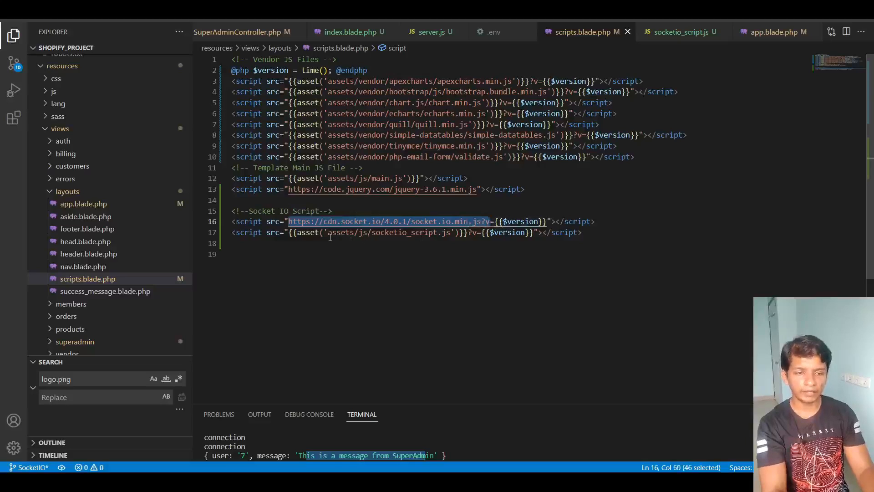
left_click(402, 233)
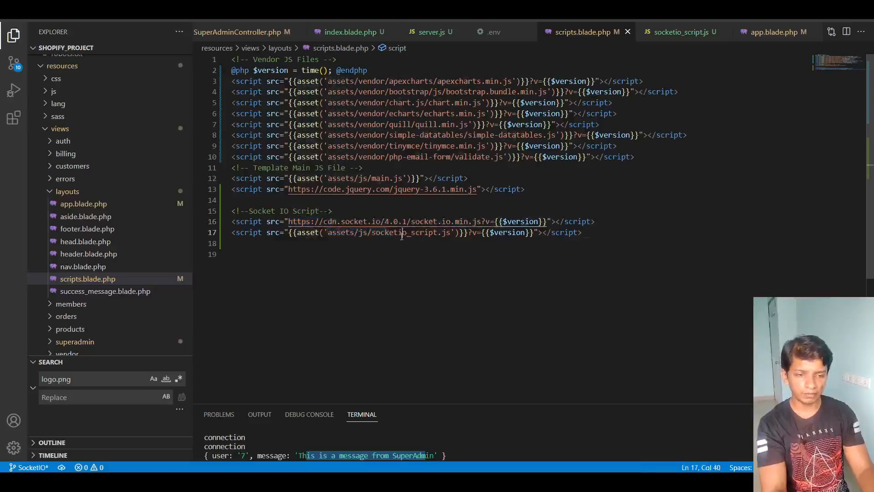
key("ctrl+p")
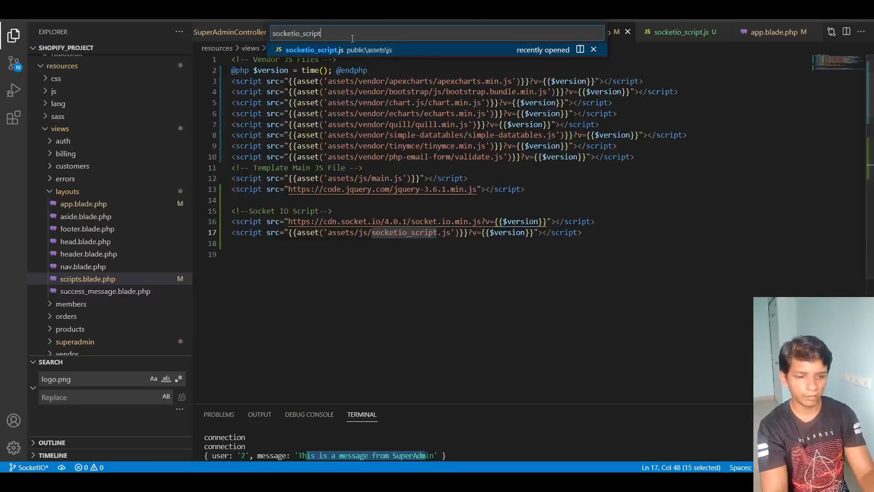
- Review socketio_script.js: the localhost:3000 connection, user_id element and message badge prepend code
left_click(334, 49)
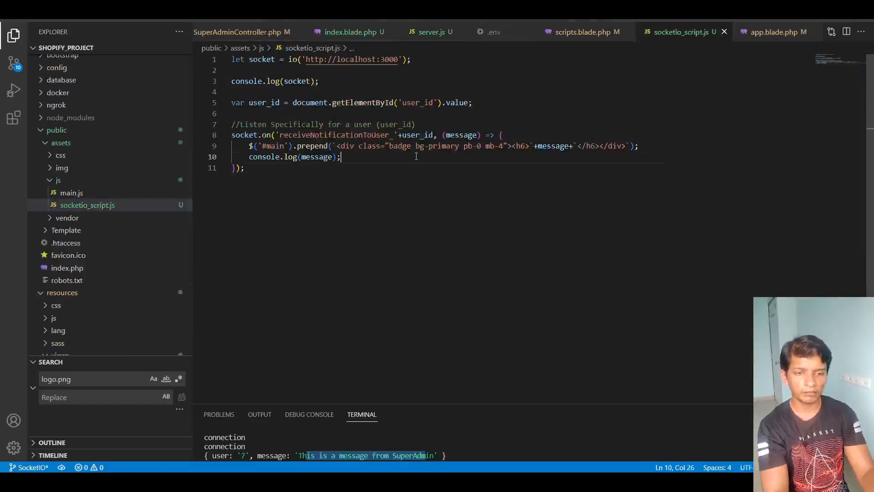
left_click(318, 59)
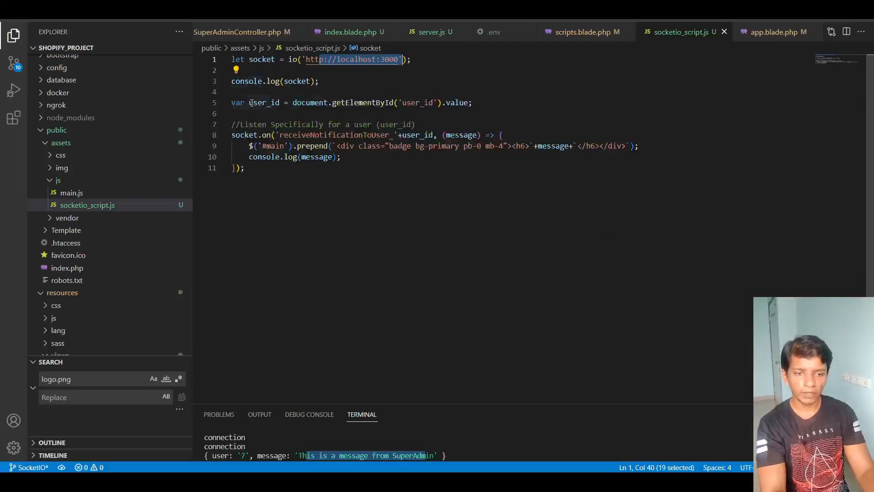
double_click(265, 103)
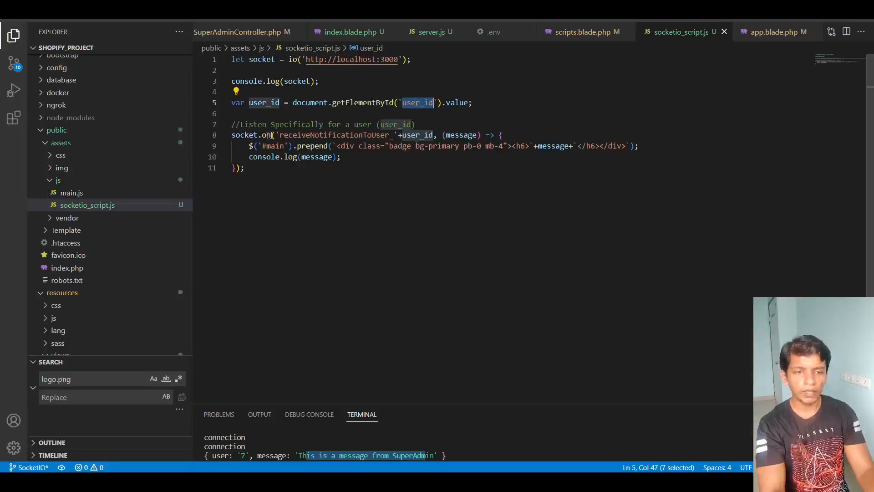
double_click(334, 135)
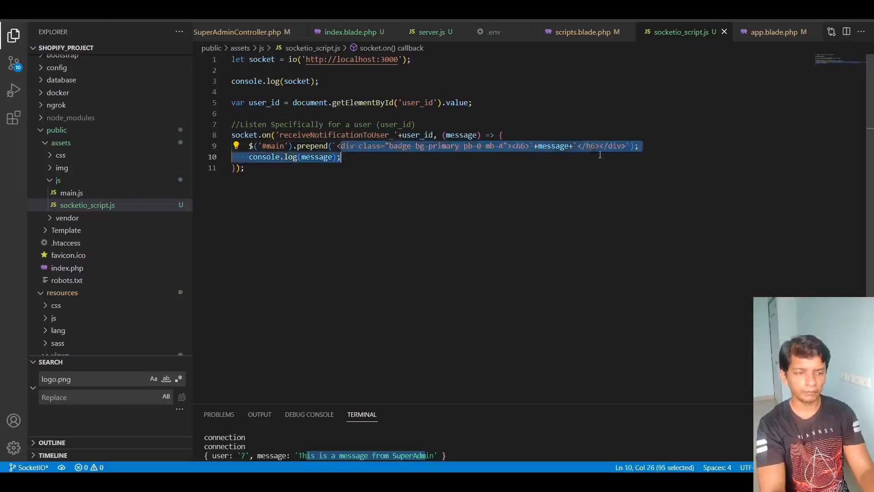
left_click(365, 157)
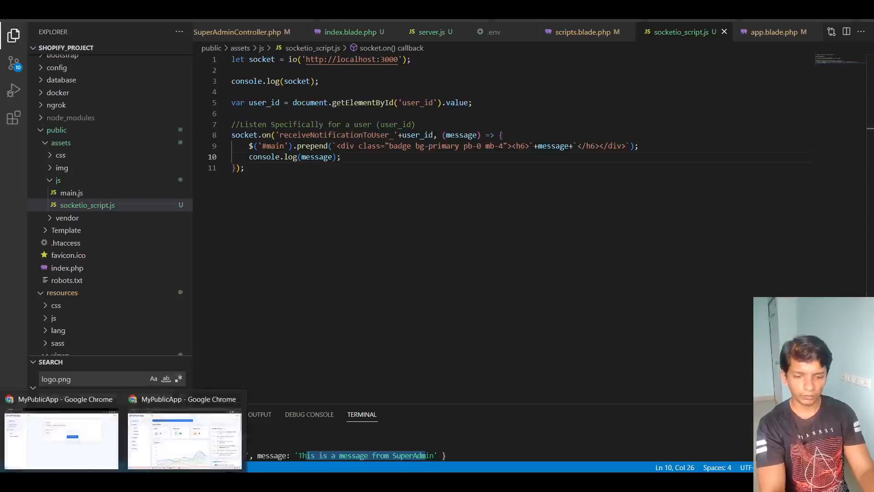
- Show the dashboard's developer console and expand the logged socket object with connected: true
left_click(184, 436)
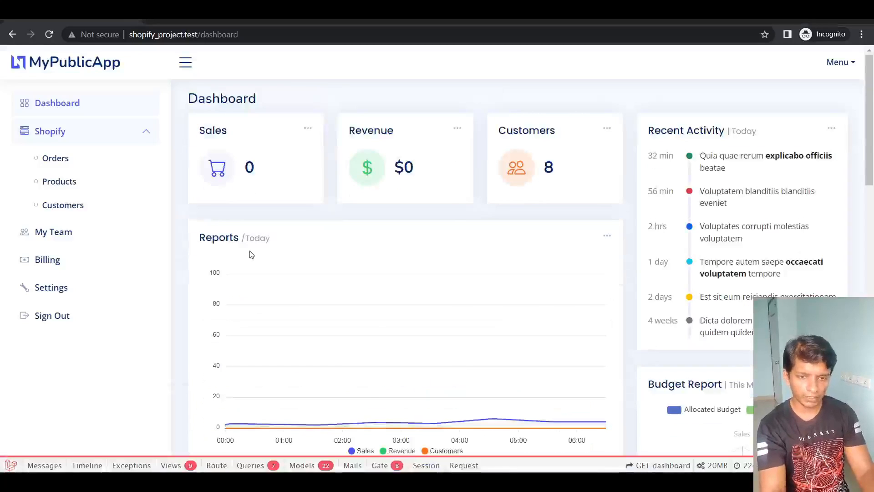
key("F12")
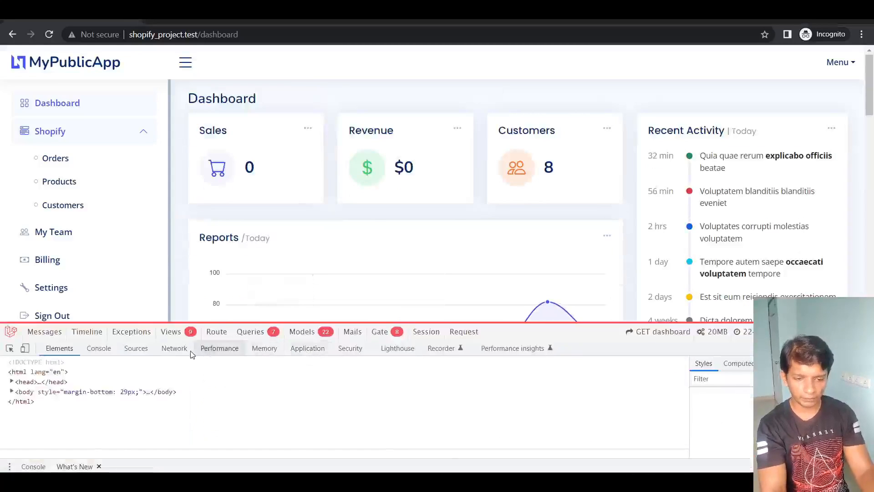
left_click(98, 348)
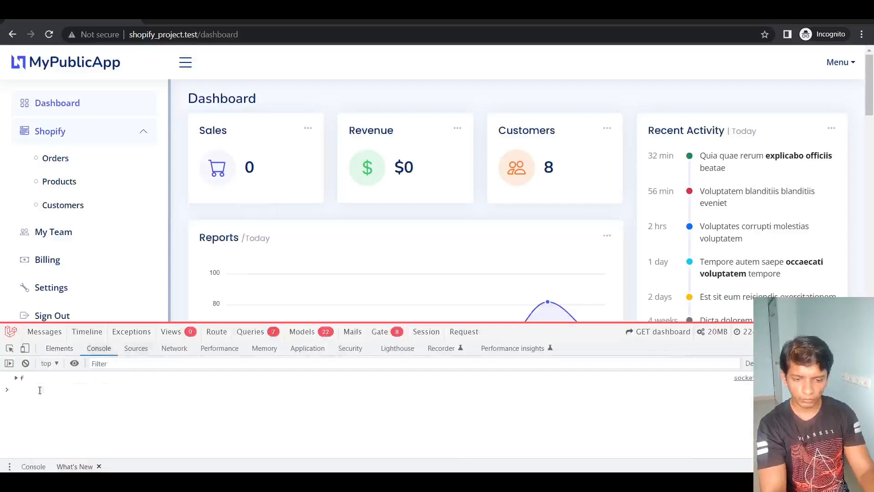
left_click(16, 378)
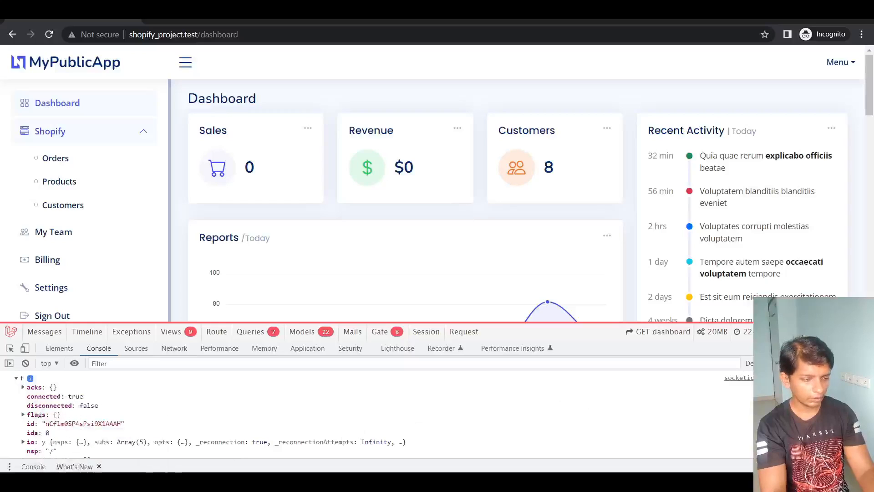
mouse_move(280, 222)
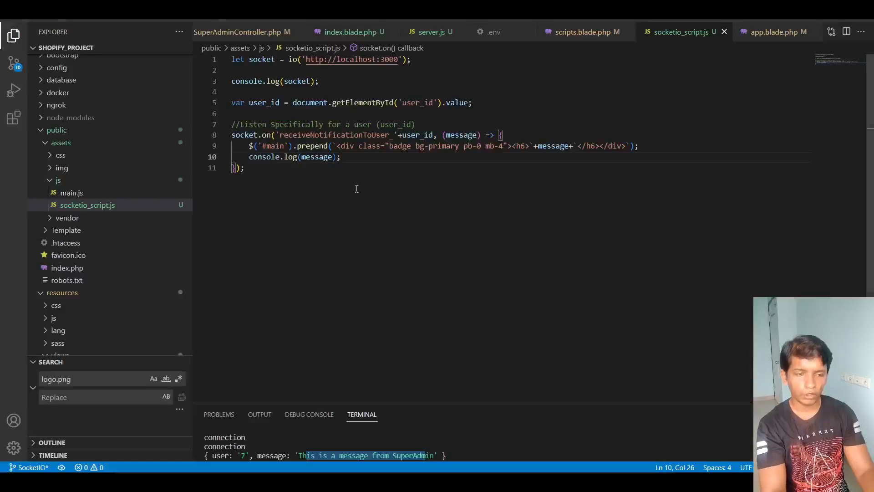
mouse_move(82, 451)
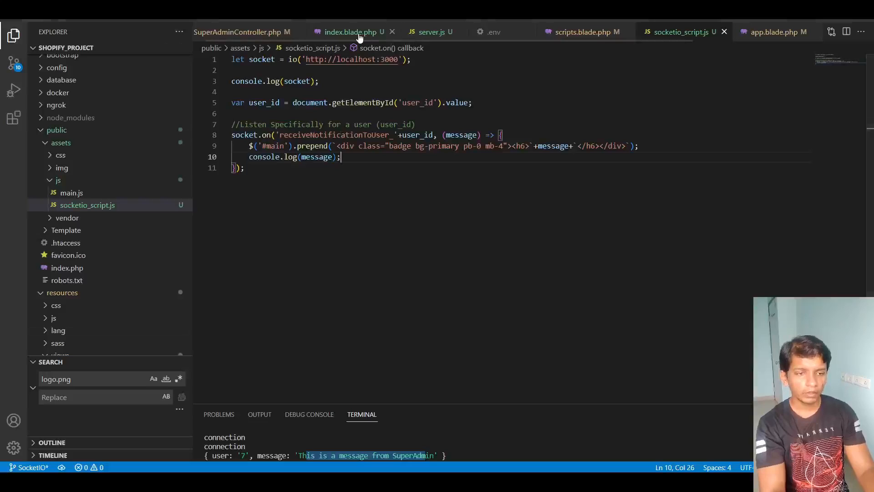
- Bring up the superadmin notifications index.blade.php view with its Send Notification form
left_click(349, 32)
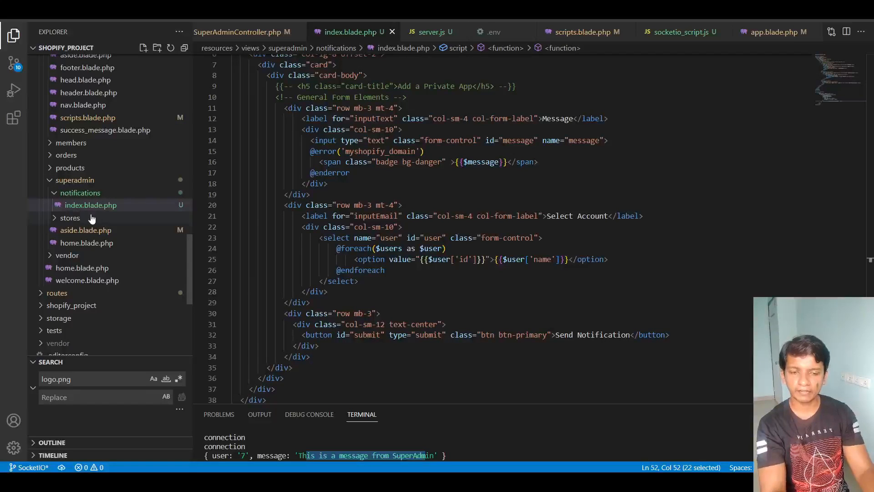
- Review the controller's users query and the view's submit handler, then disable console.log(socket)
scroll("up", 3)
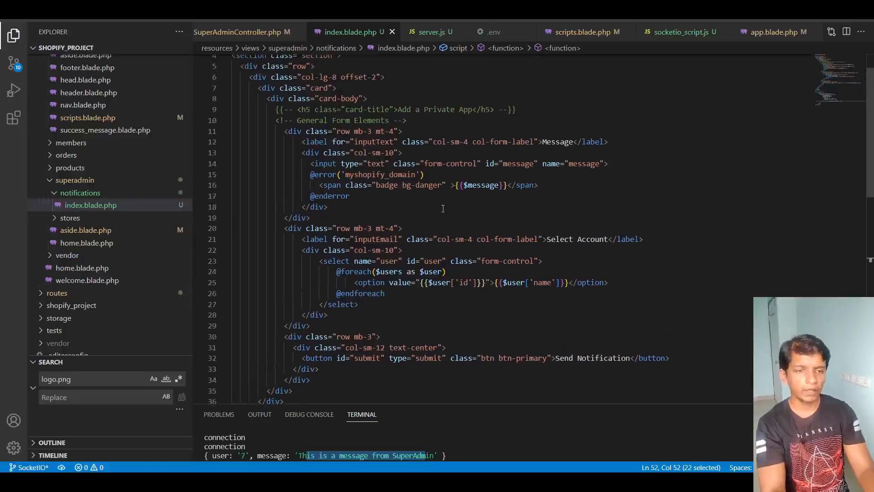
left_click(240, 32)
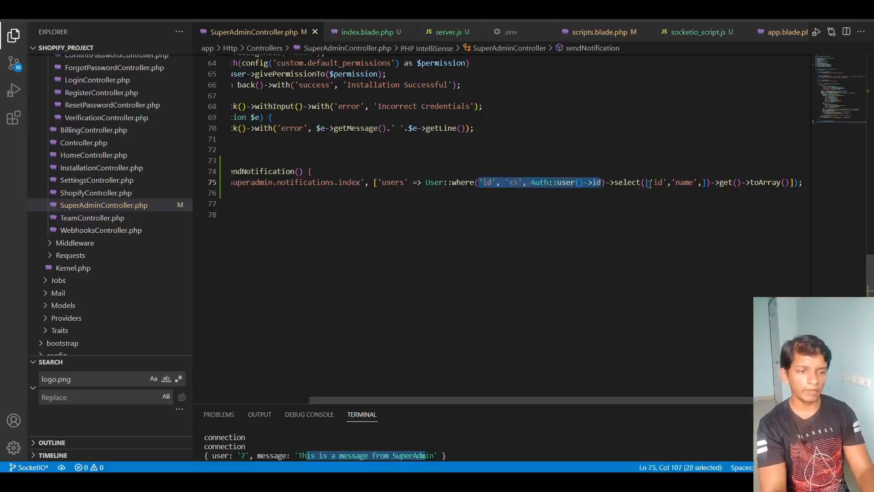
left_click(368, 32)
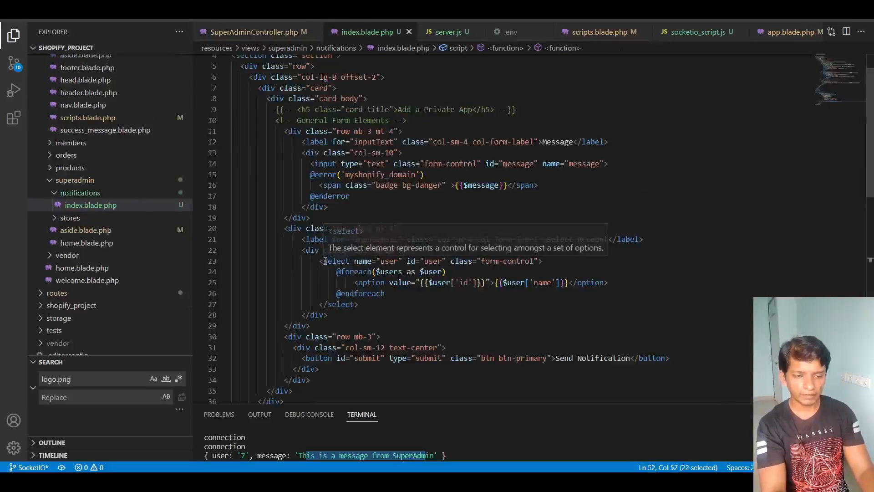
left_click(425, 314)
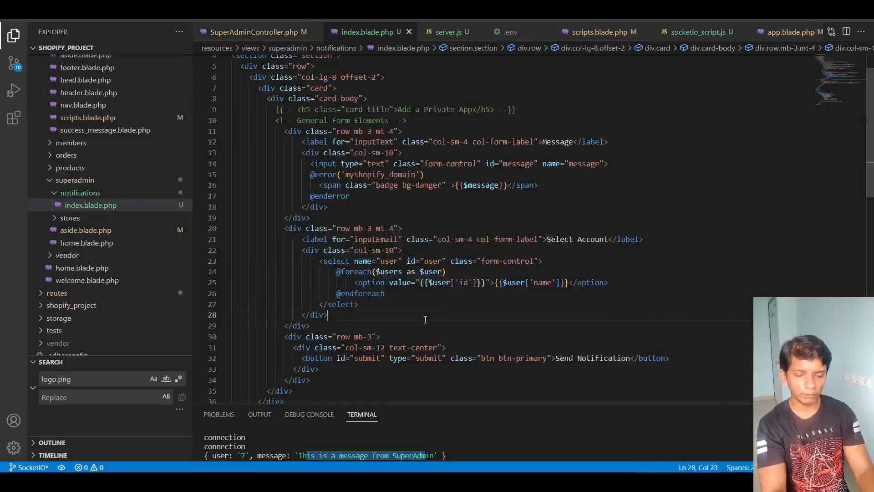
scroll("down", 3)
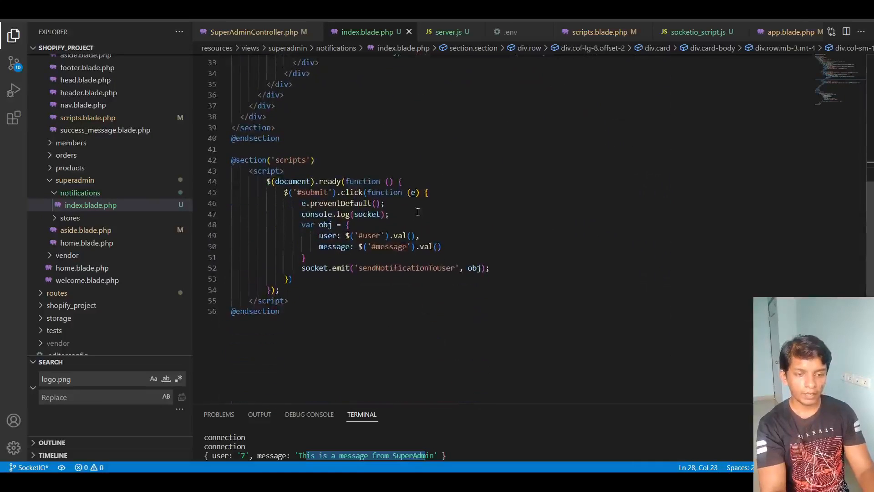
left_click(235, 161)
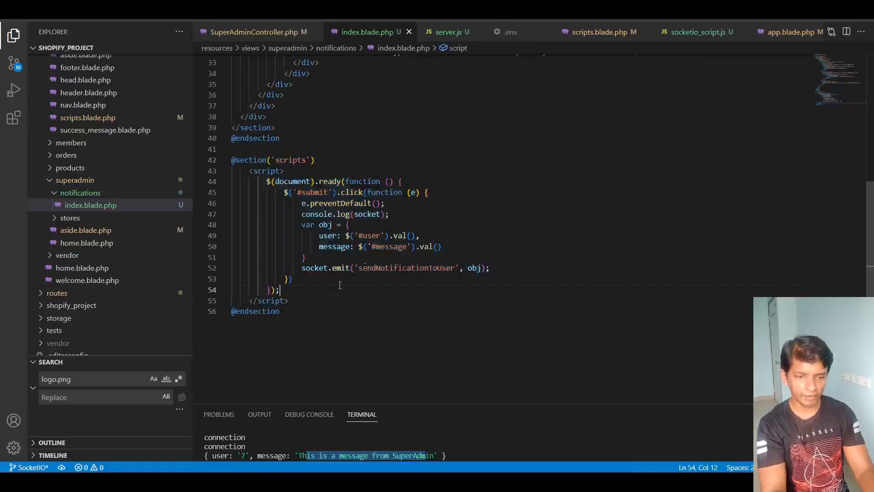
scroll("up", 3)
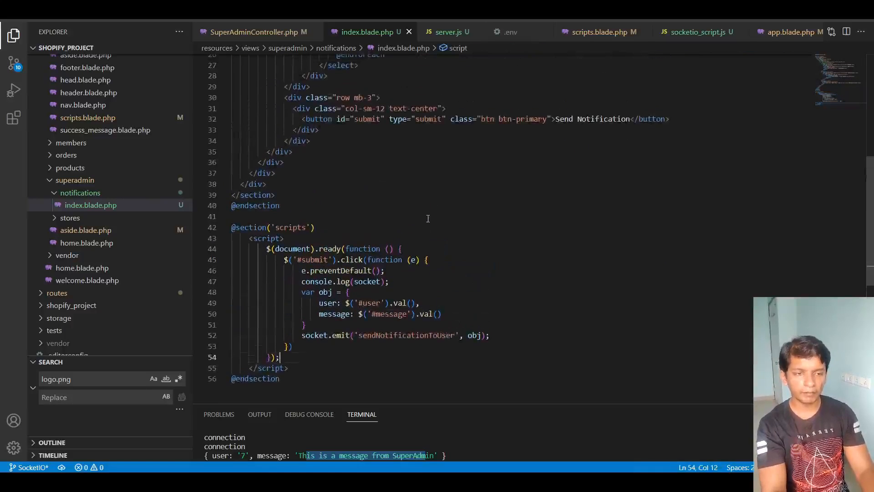
double_click(367, 151)
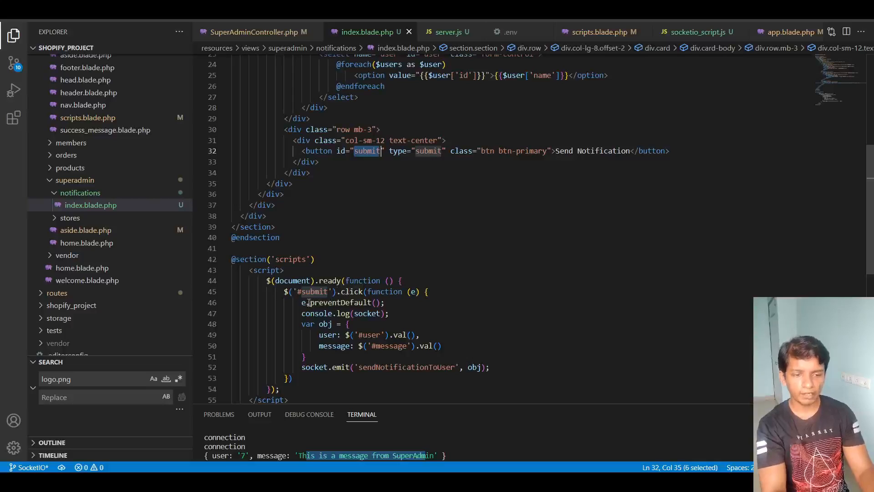
left_click(305, 303)
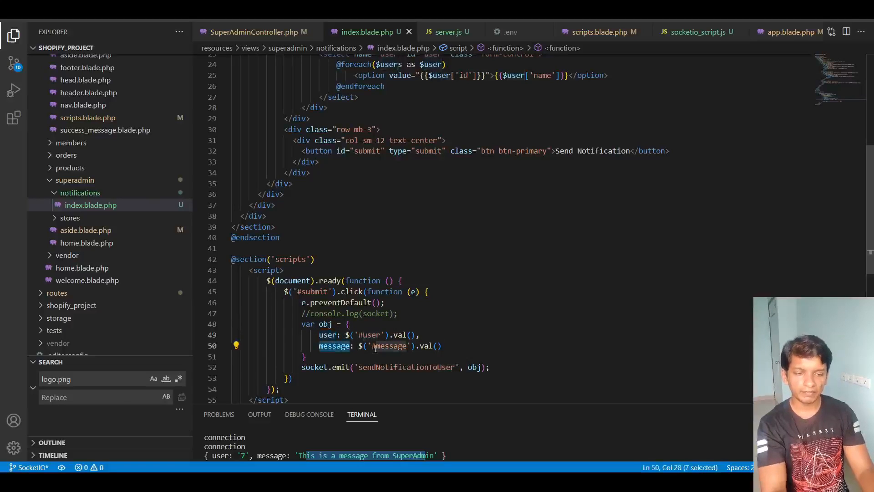
- Point out the message input and user select ids and the sendNotificationToUser emit, then move to server.js
scroll("up", 3)
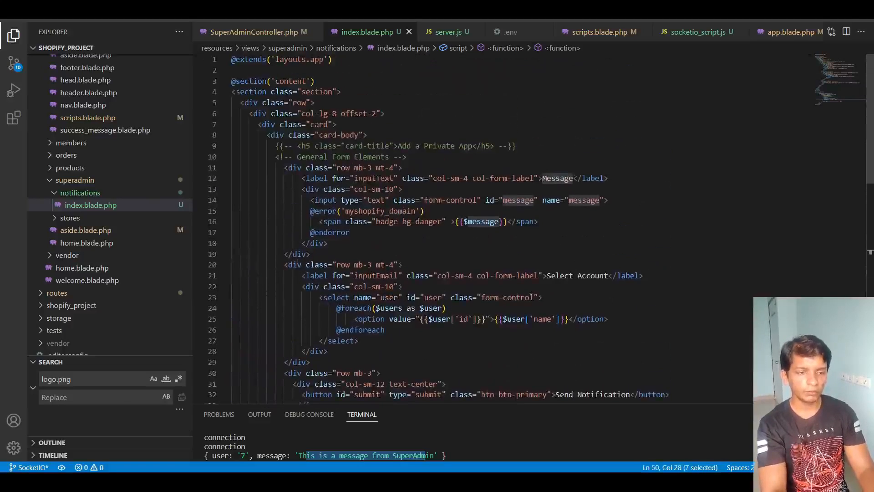
left_click(516, 200)
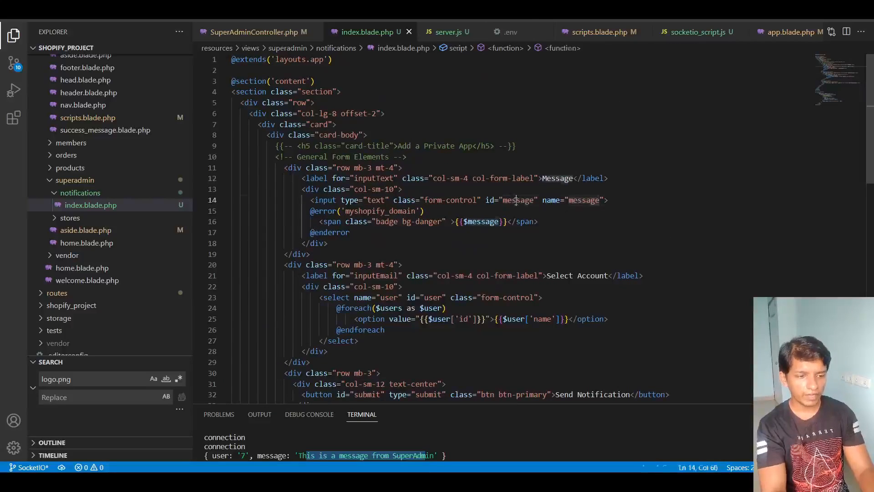
left_click(427, 297)
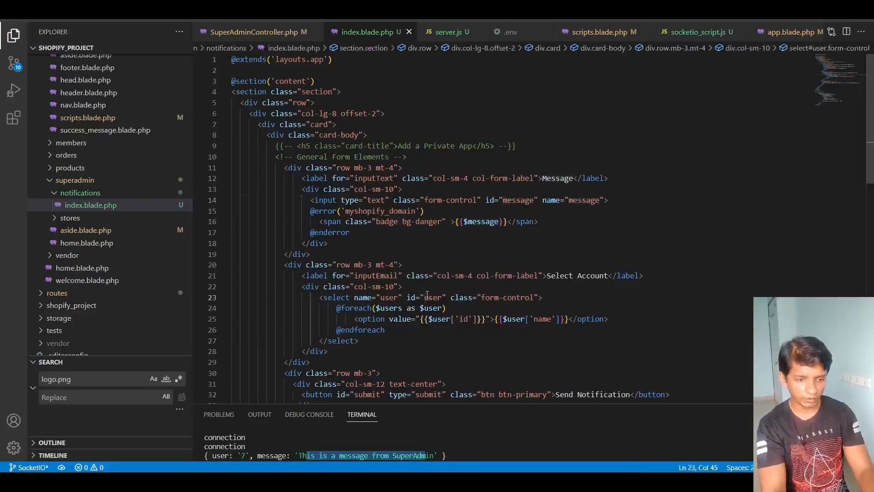
double_click(433, 297)
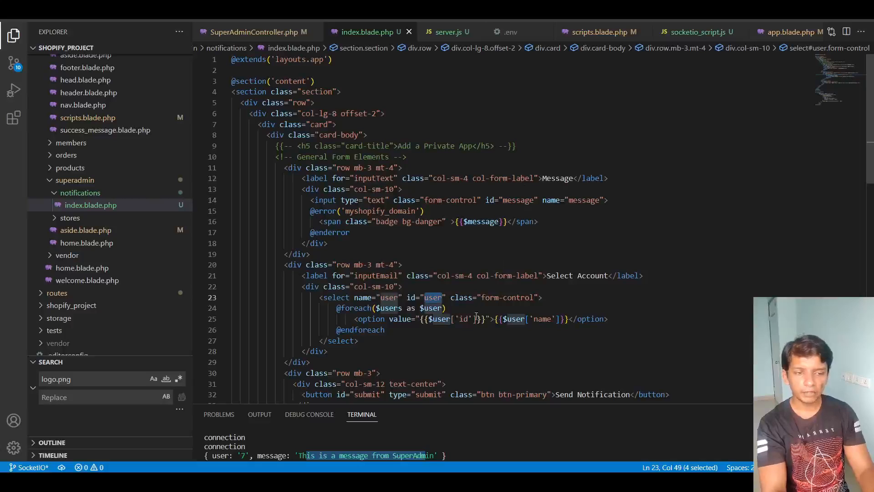
scroll("down", 3)
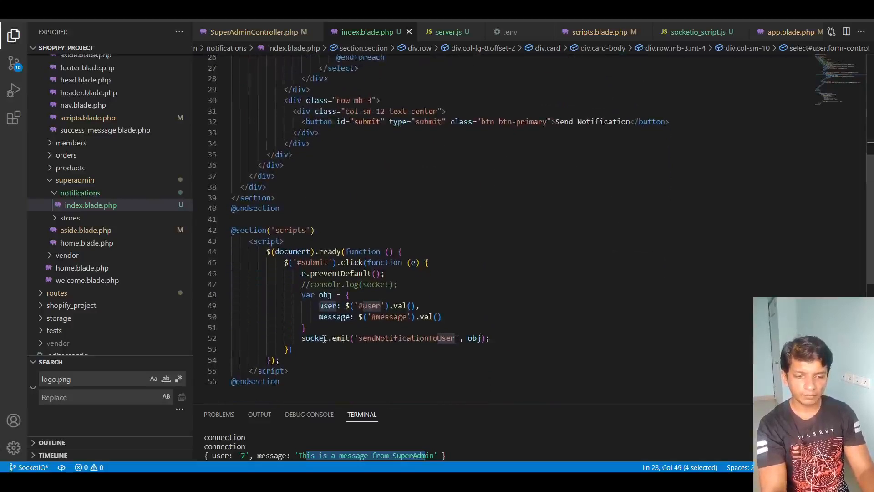
left_click(378, 338)
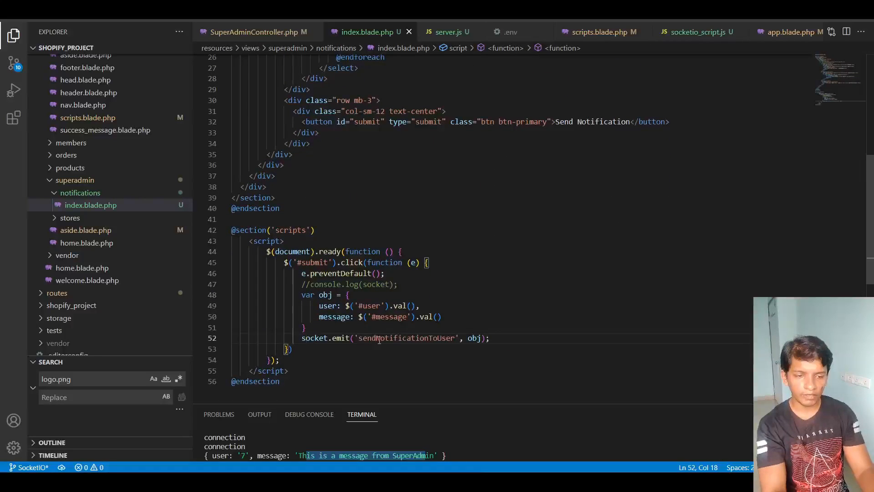
double_click(406, 338)
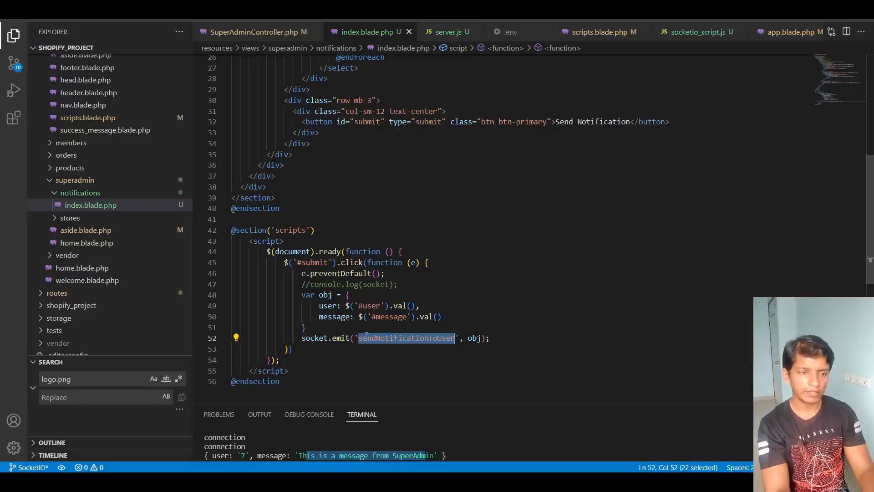
left_click(447, 32)
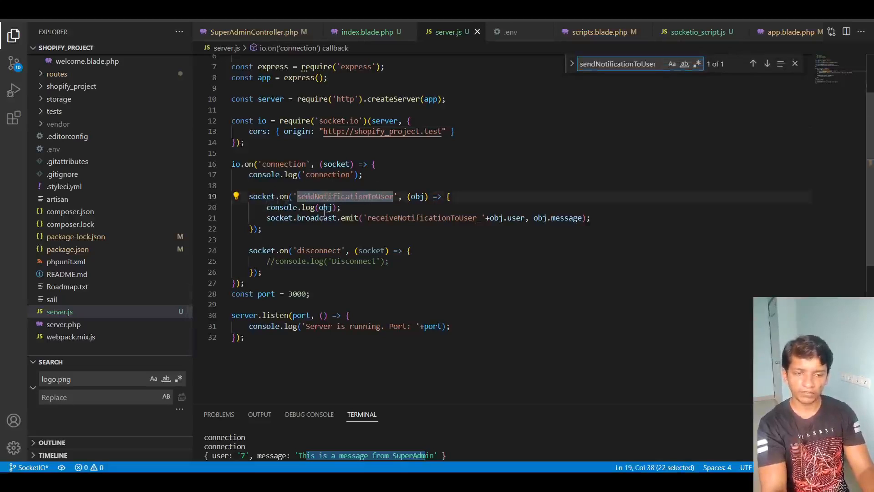
double_click(421, 218)
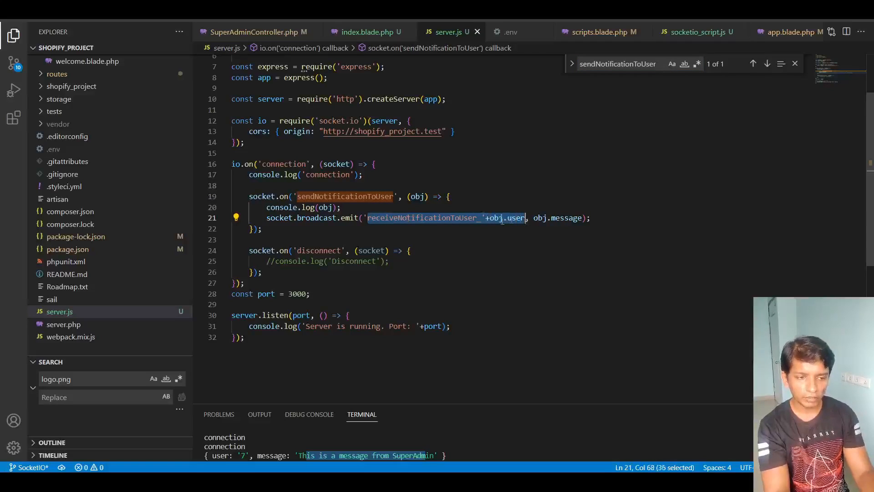
mouse_move(327, 362)
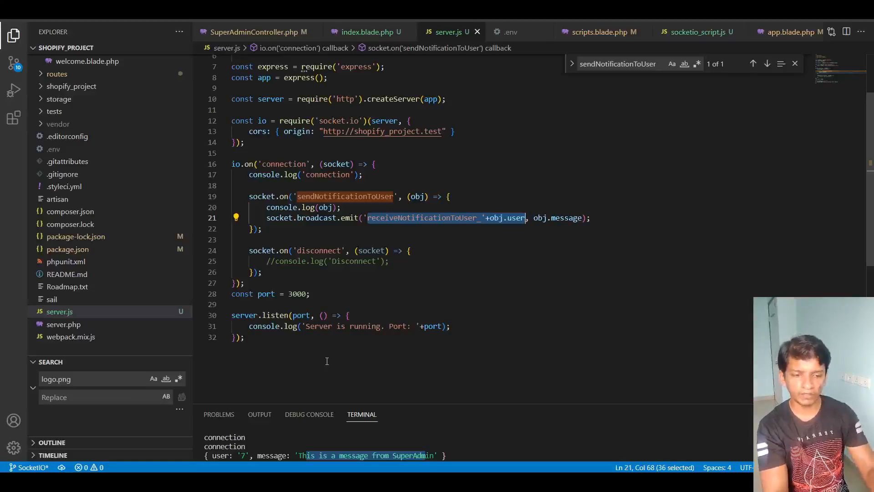
left_click(388, 299)
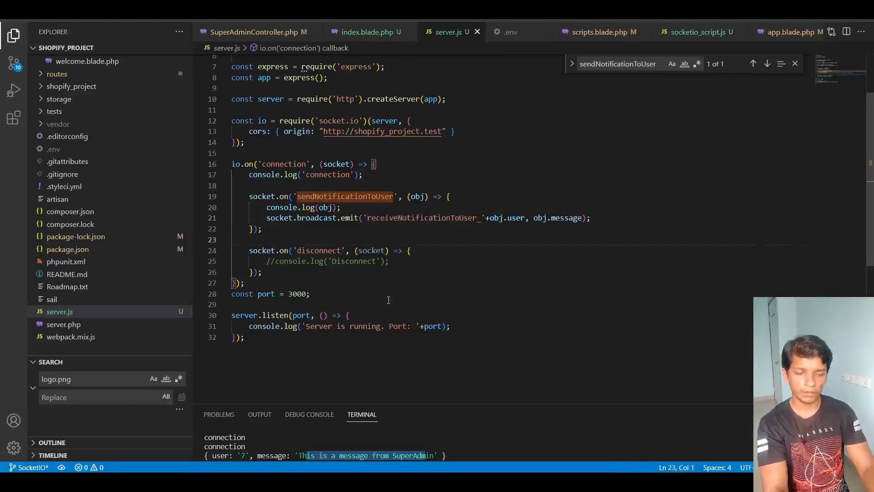
left_click(60, 429)
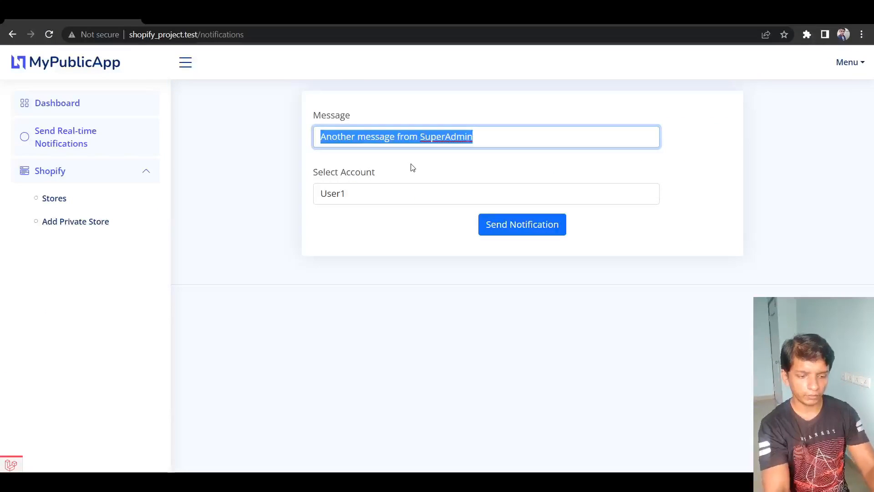
- Enter 'Simple message' in the Message field and send it to User1
type("Simple message")
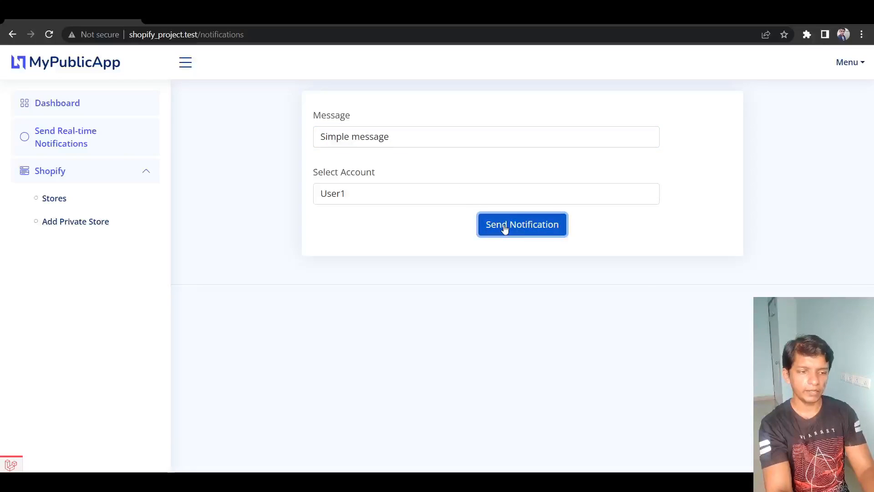
left_click(521, 225)
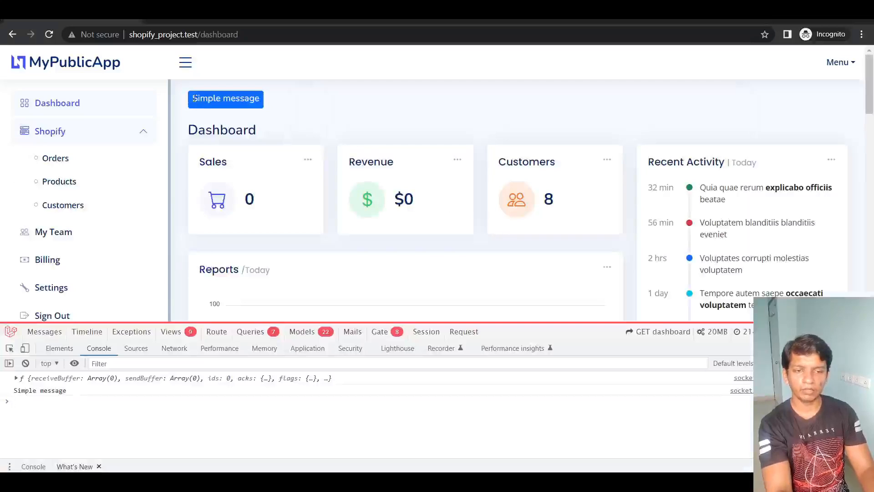
mouse_move(301, 106)
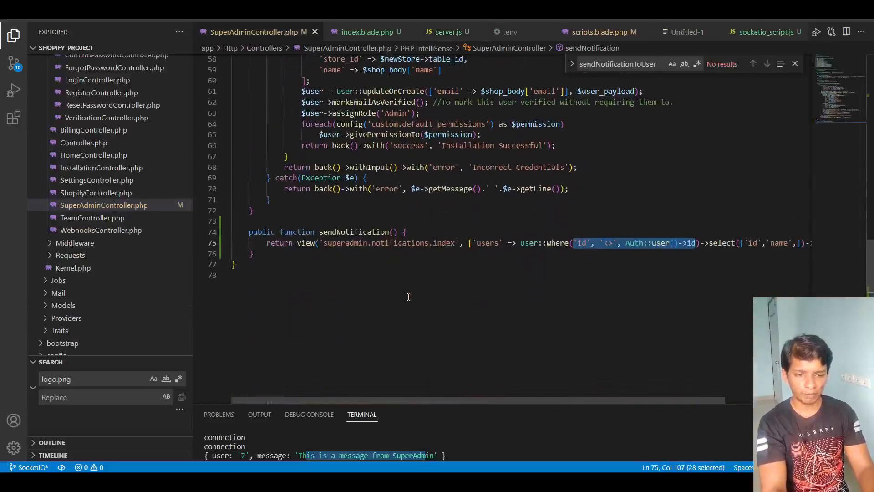
mouse_move(86, 450)
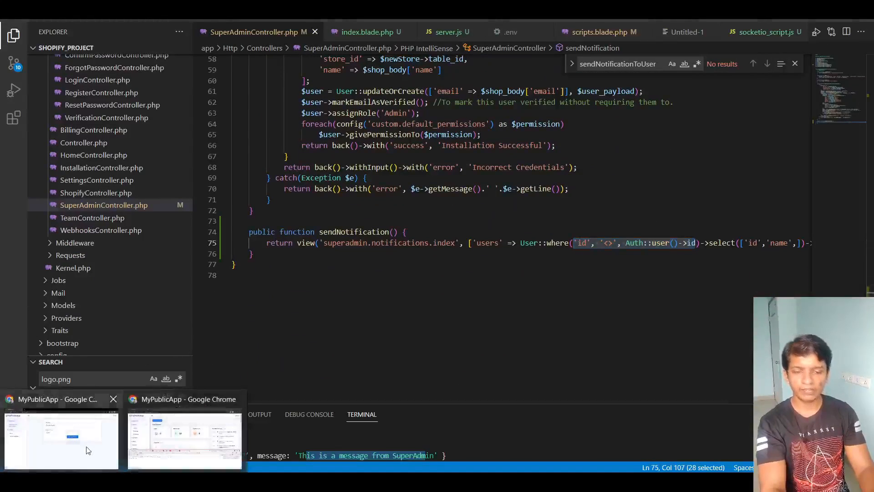
- Return to VS Code showing SuperAdminController's sendNotification query excluding the logged-in user
left_click(61, 438)
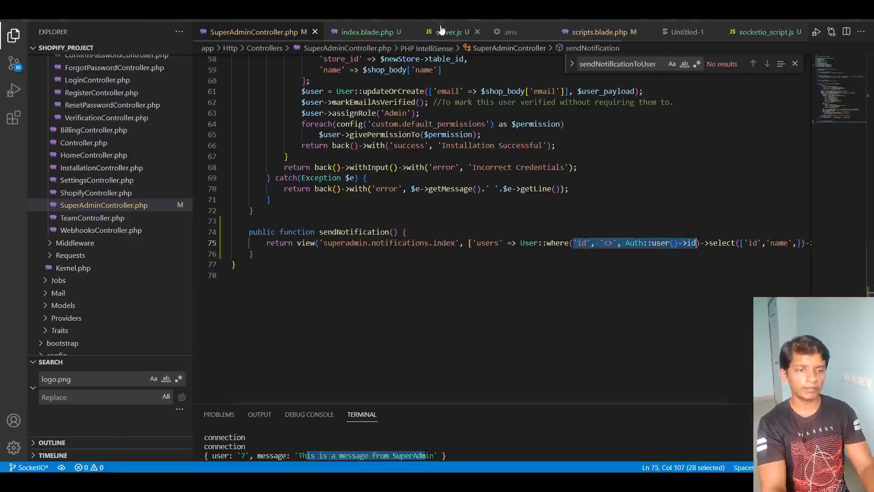
- Highlight server.js's CORS origin and sendNotificationToUser listener, then collapse the resources folder
left_click(451, 32)
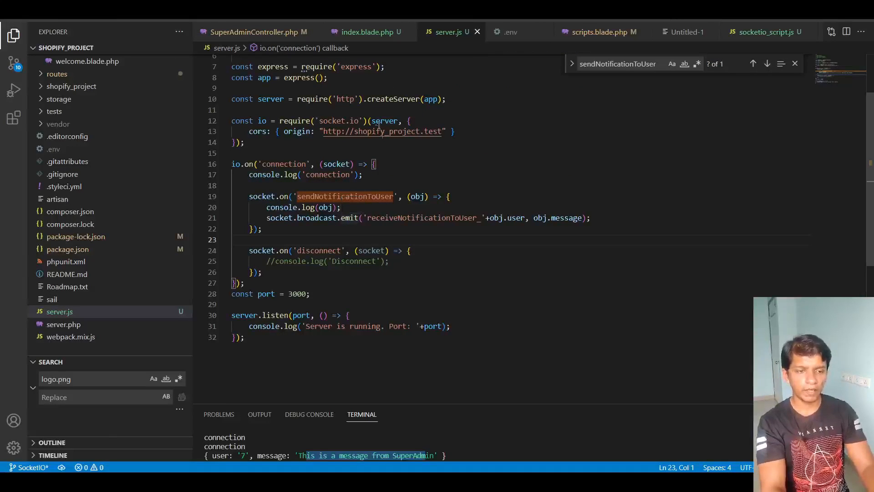
left_click(352, 131)
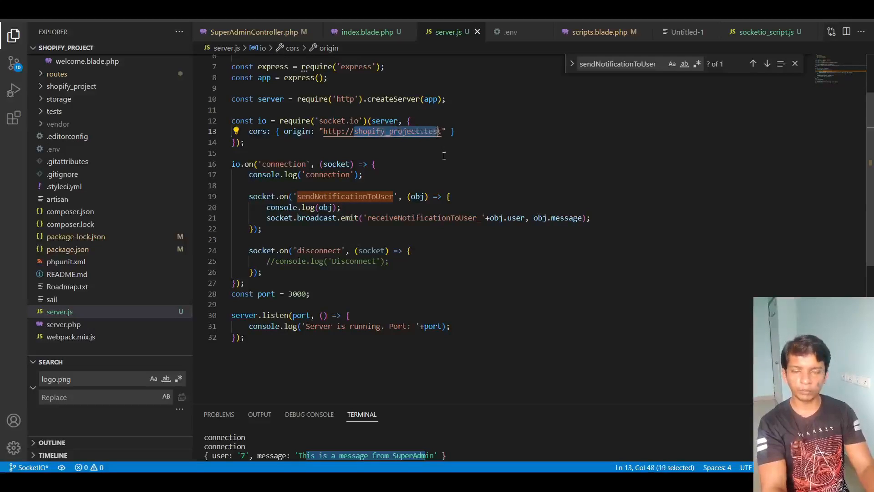
left_click(450, 197)
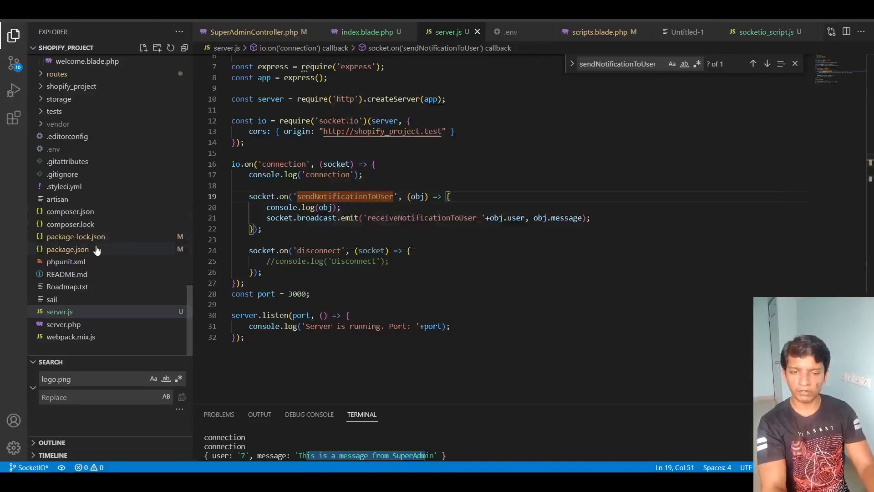
scroll("up", 3)
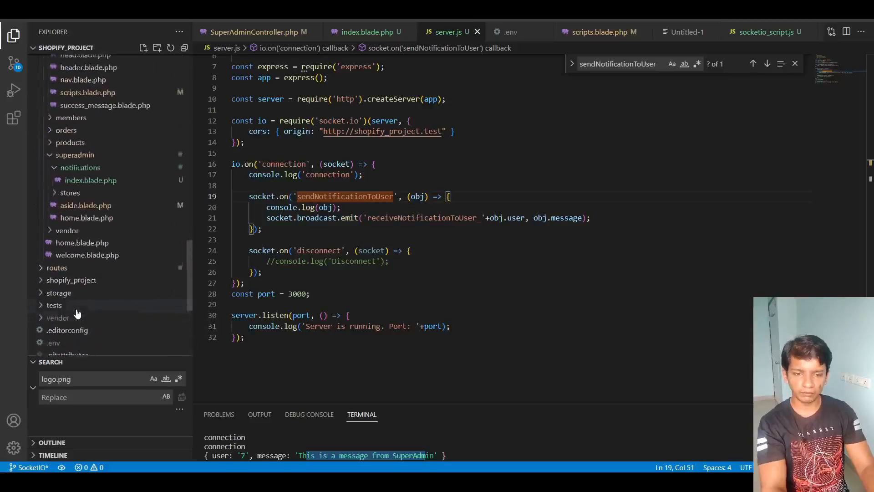
scroll("up", 3)
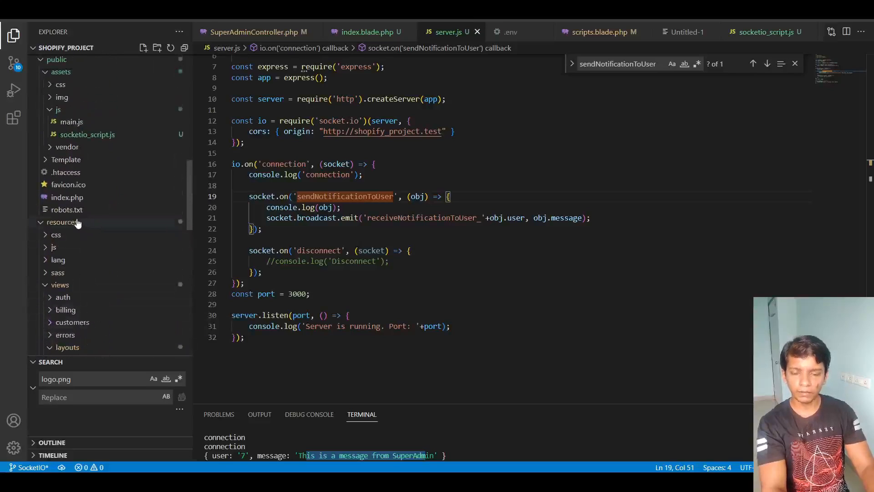
left_click(62, 222)
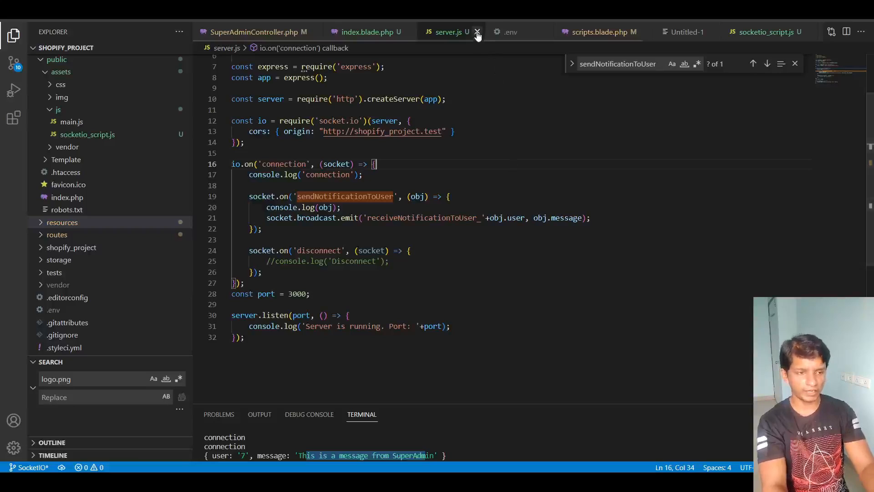
mouse_move(478, 32)
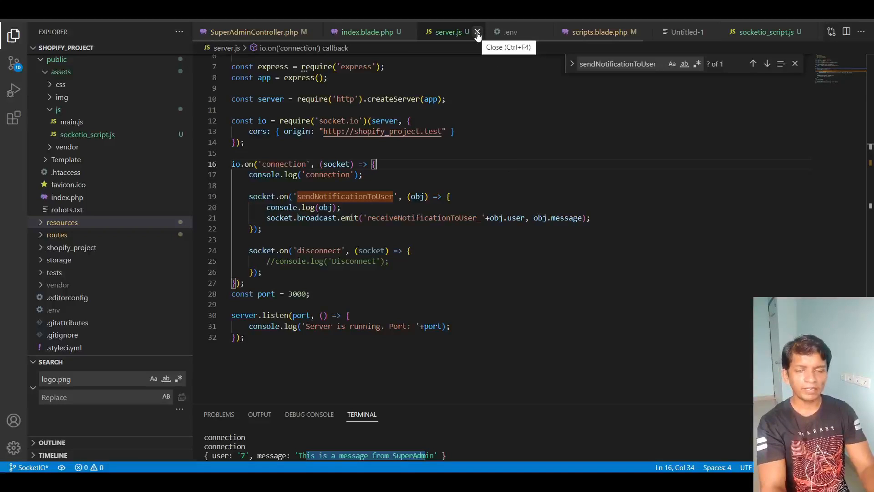
mouse_move(469, 120)
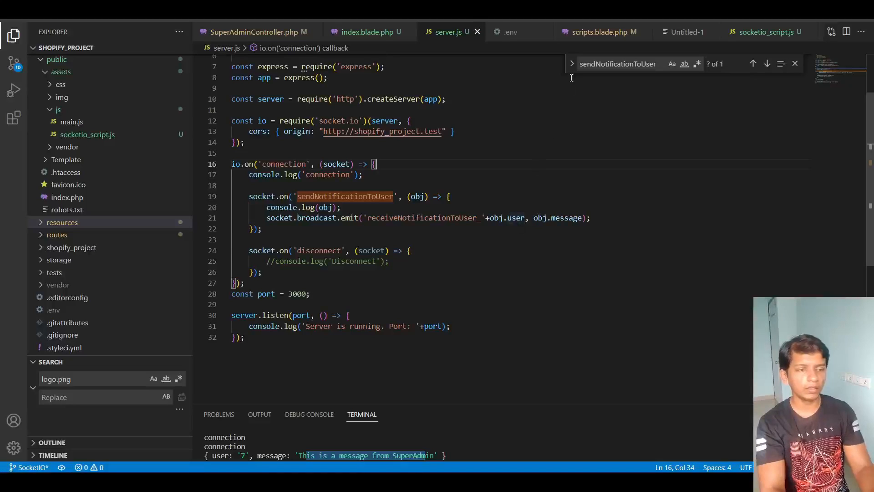
- Glance at the controller's users query, then show the view script emitting sendNotificationToUser with user and message
left_click(367, 32)
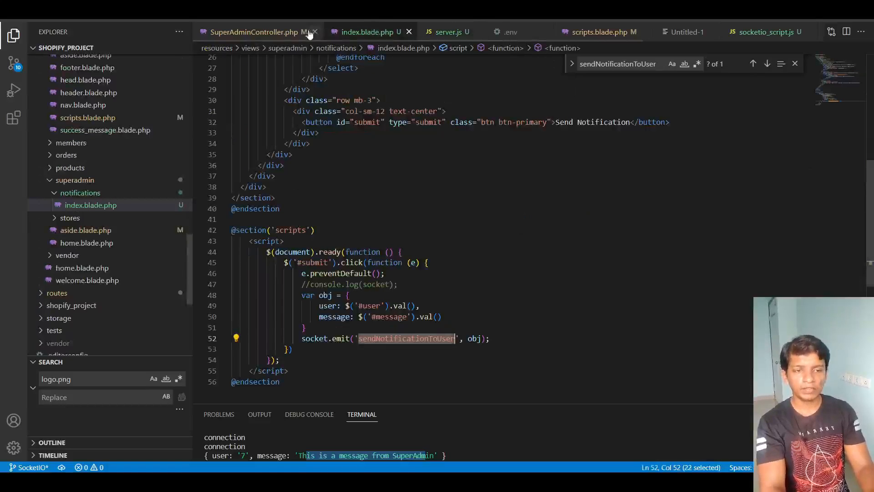
left_click(255, 31)
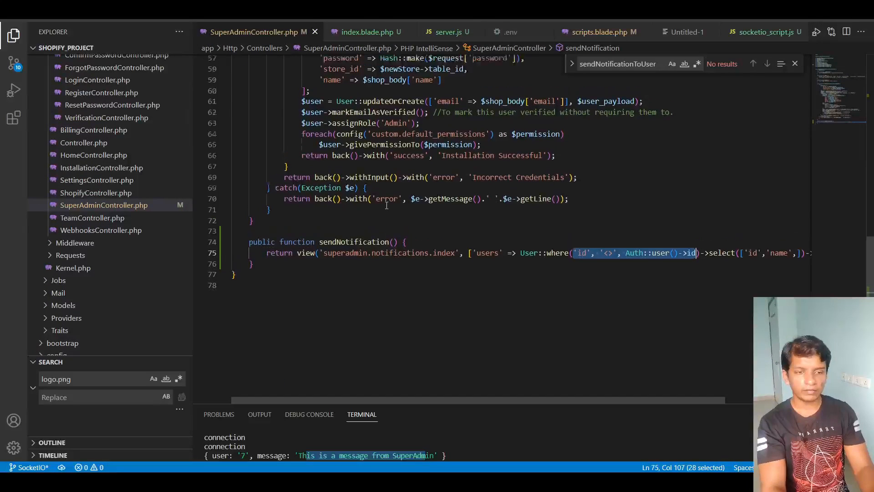
scroll("up", 3)
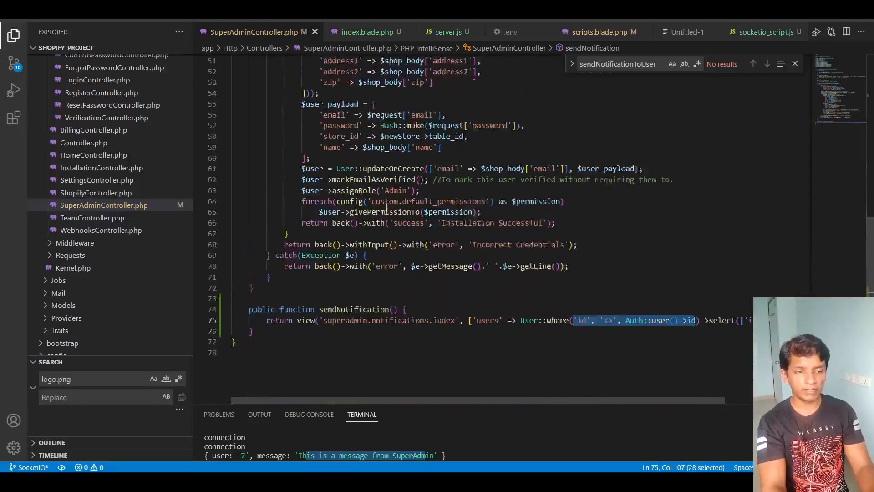
left_click(412, 244)
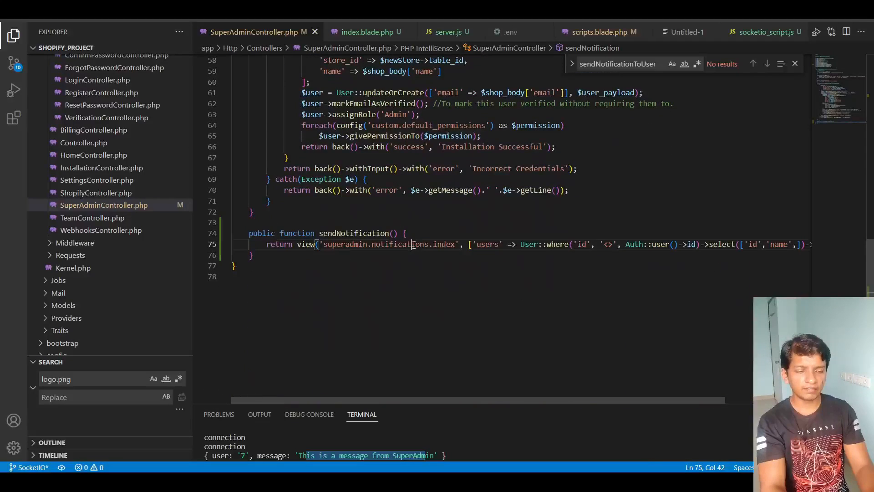
mouse_move(383, 31)
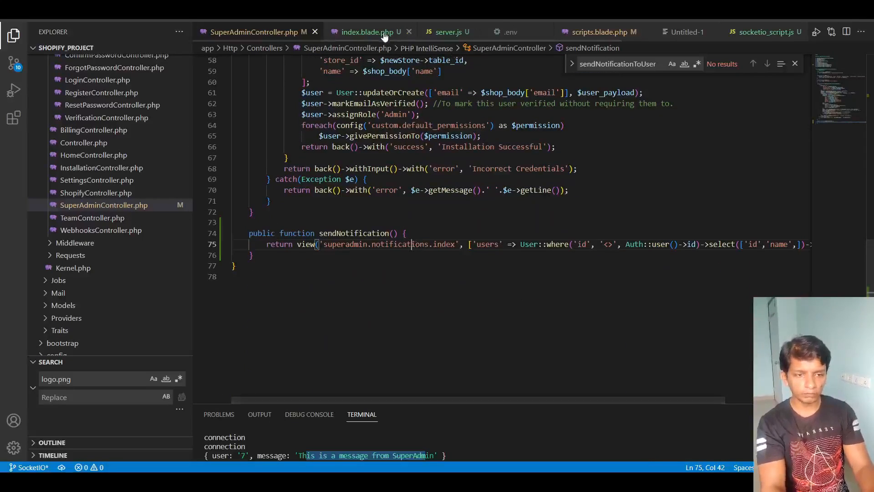
left_click(367, 32)
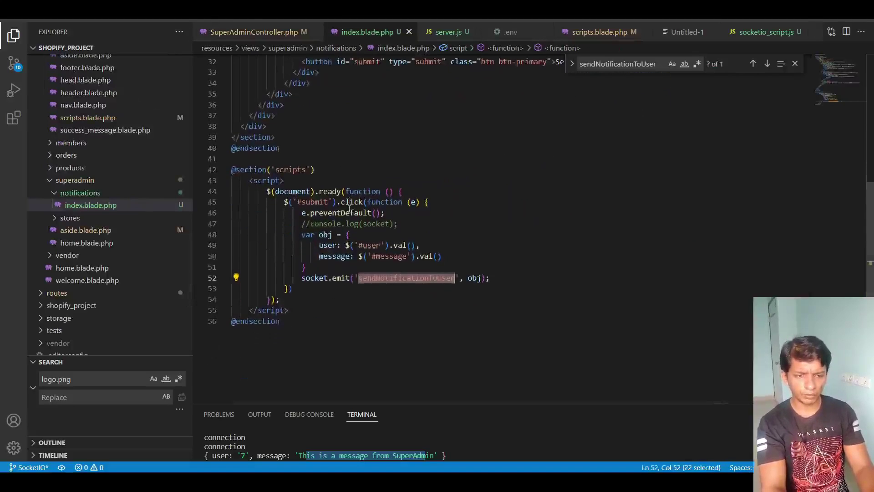
scroll("up", 3)
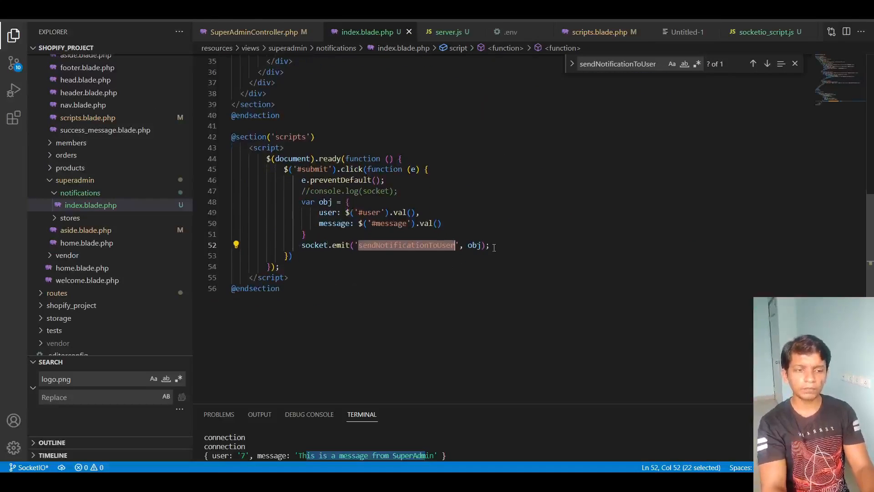
left_click(510, 289)
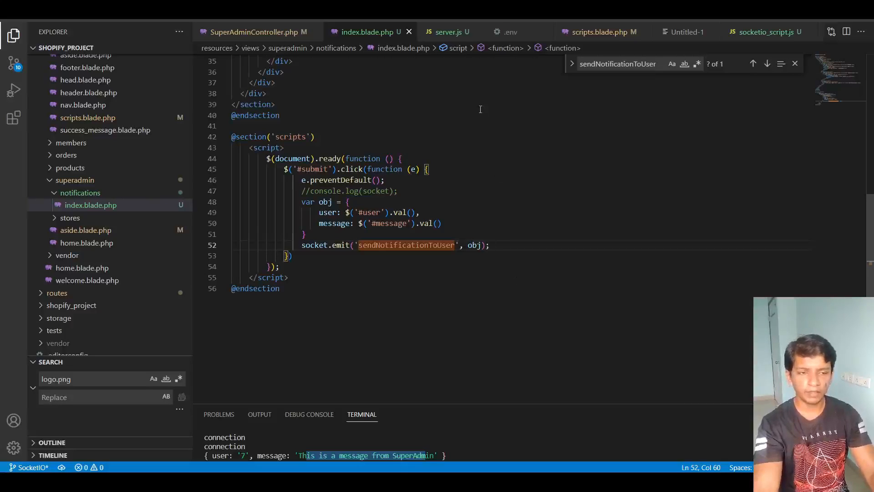
mouse_move(445, 84)
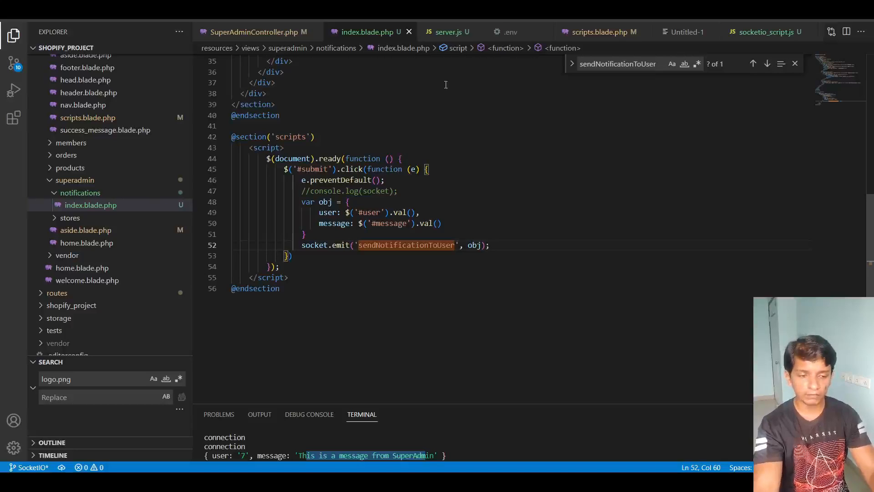
mouse_move(459, 276)
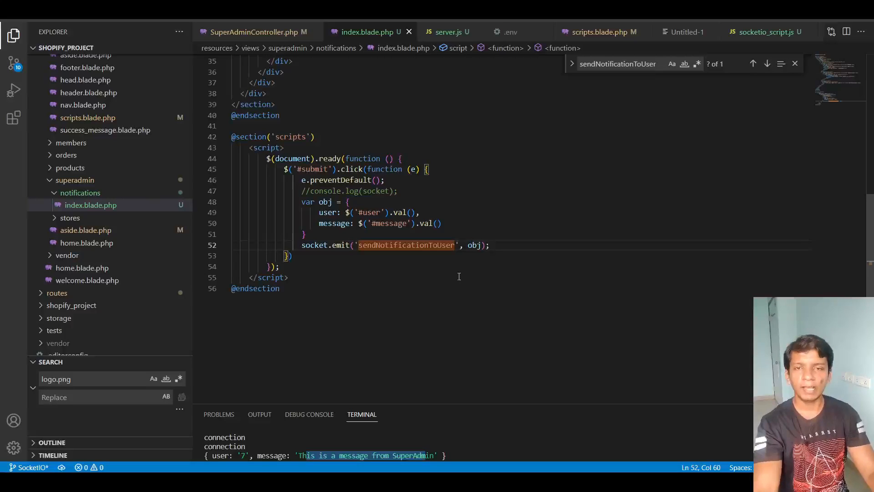
mouse_move(466, 274)
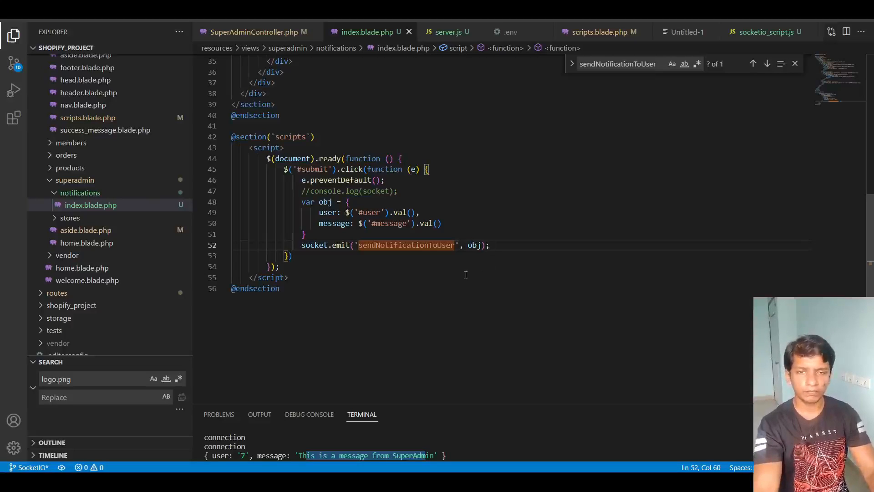
mouse_move(334, 373)
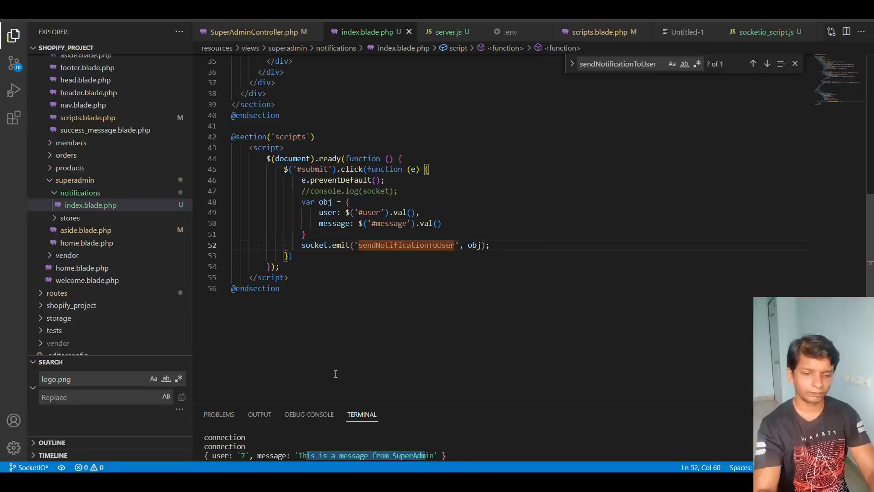